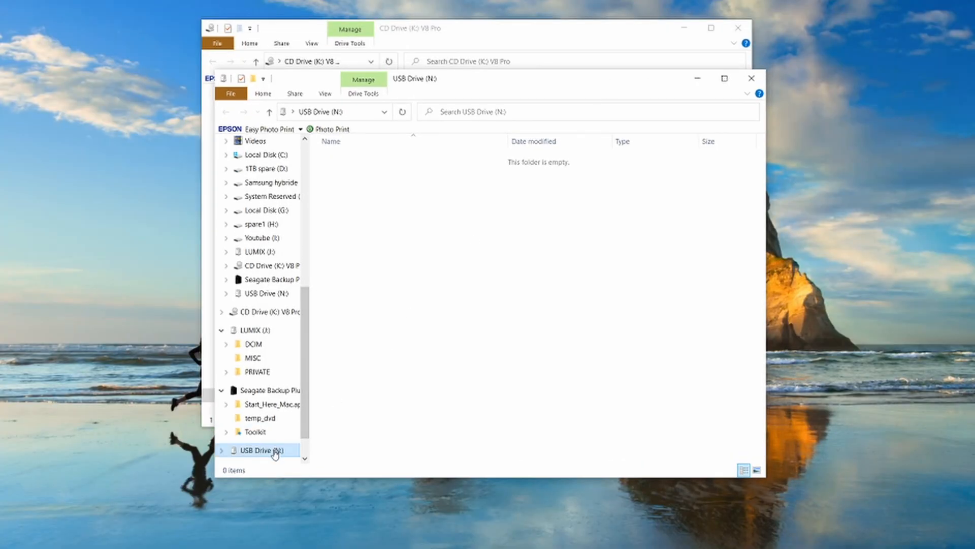
Show the USB Drive (N:) properties: FAT file system, 57.9 MB capacity, nearly all free
right_click(260, 450)
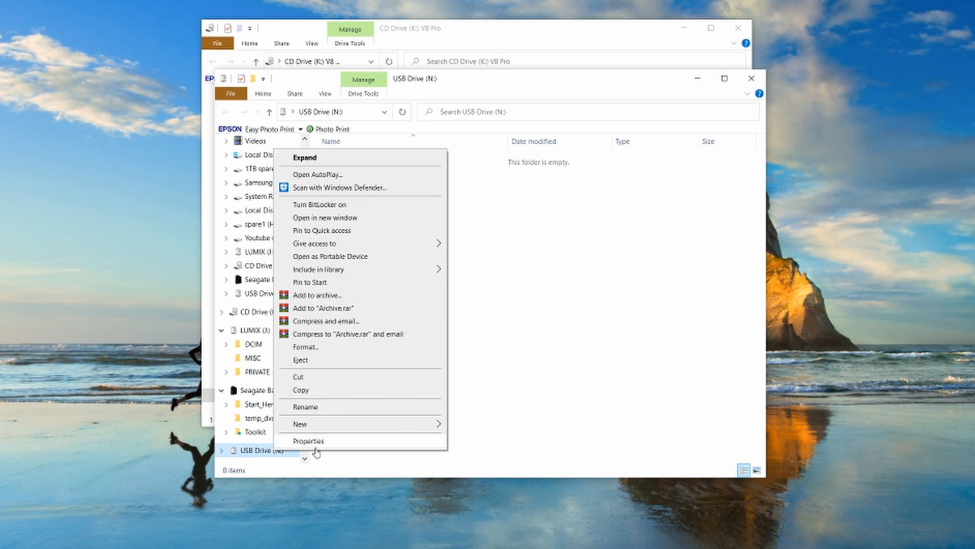
left_click(309, 440)
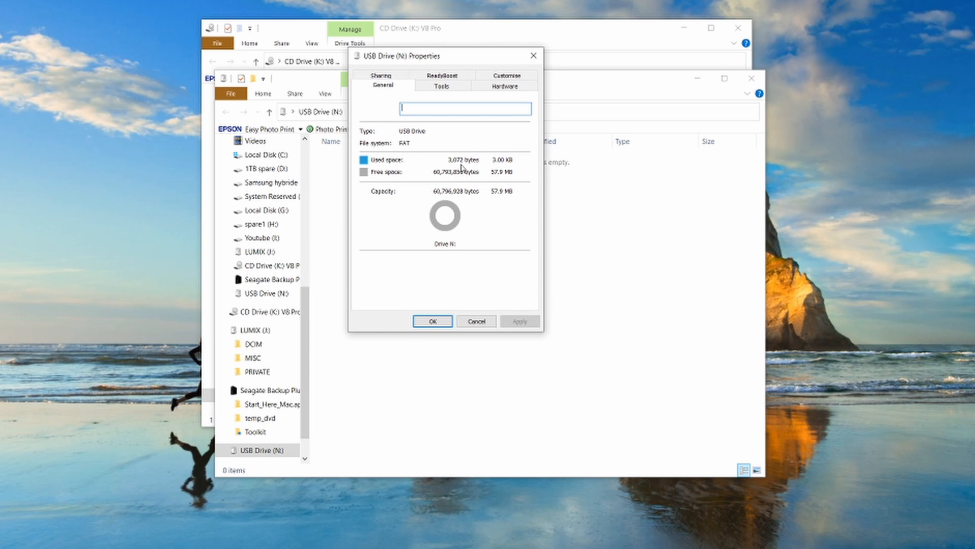
mouse_move(498, 184)
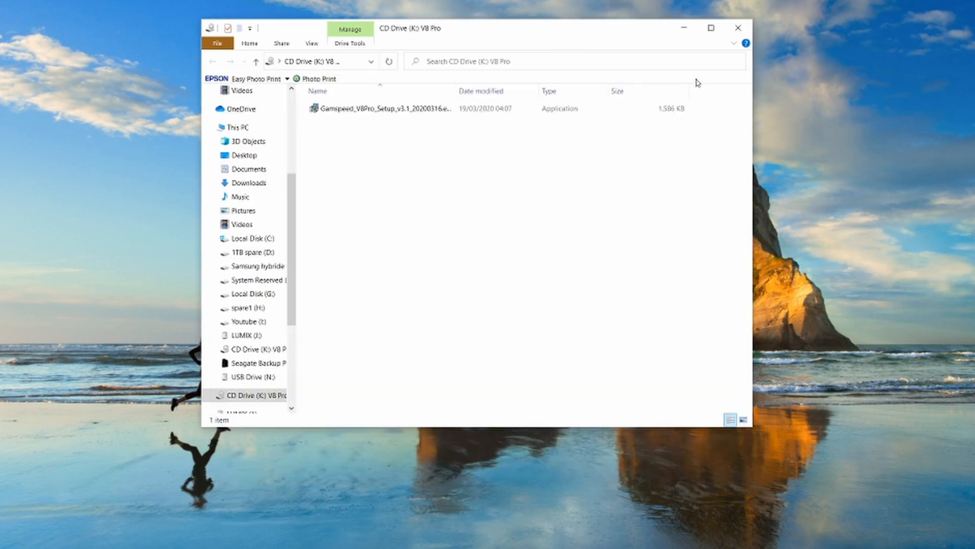
mouse_move(252, 376)
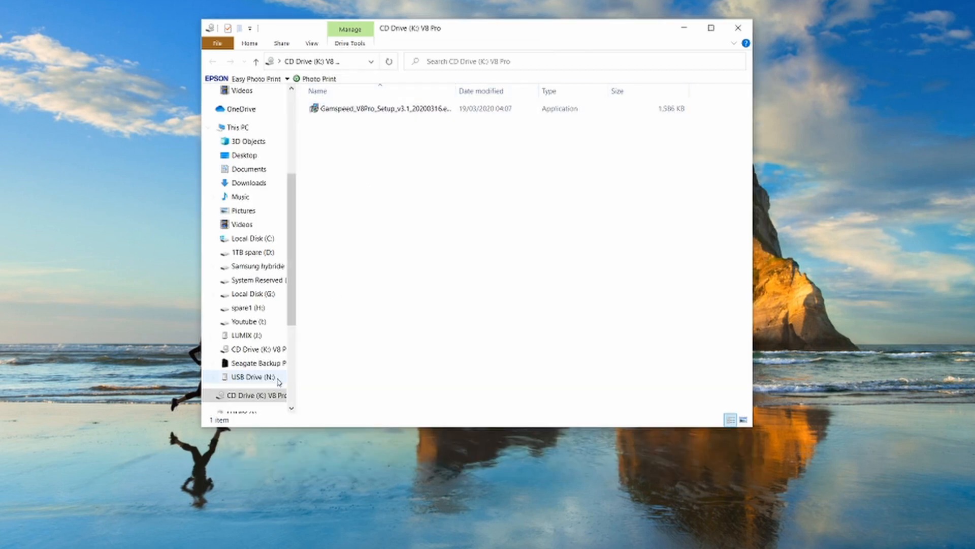
right_click(252, 396)
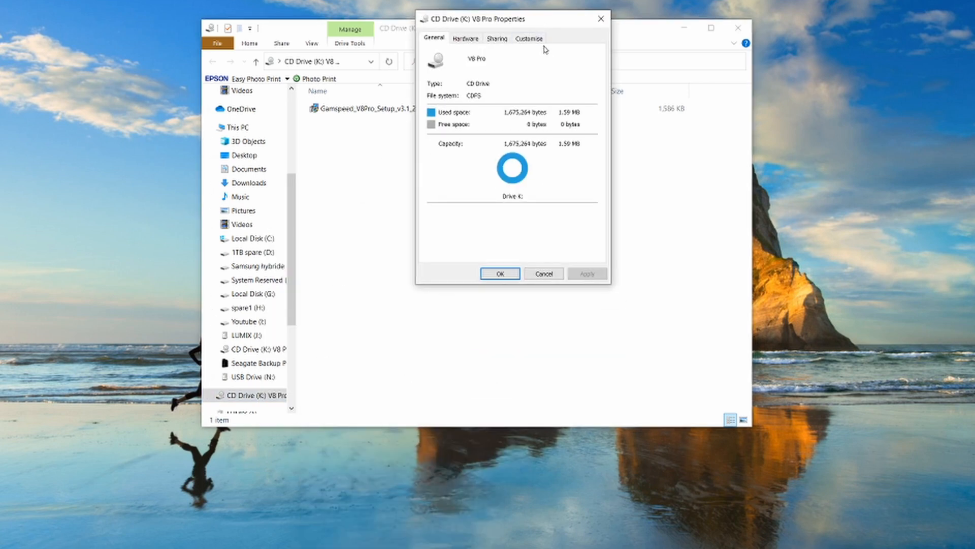
mouse_move(506, 127)
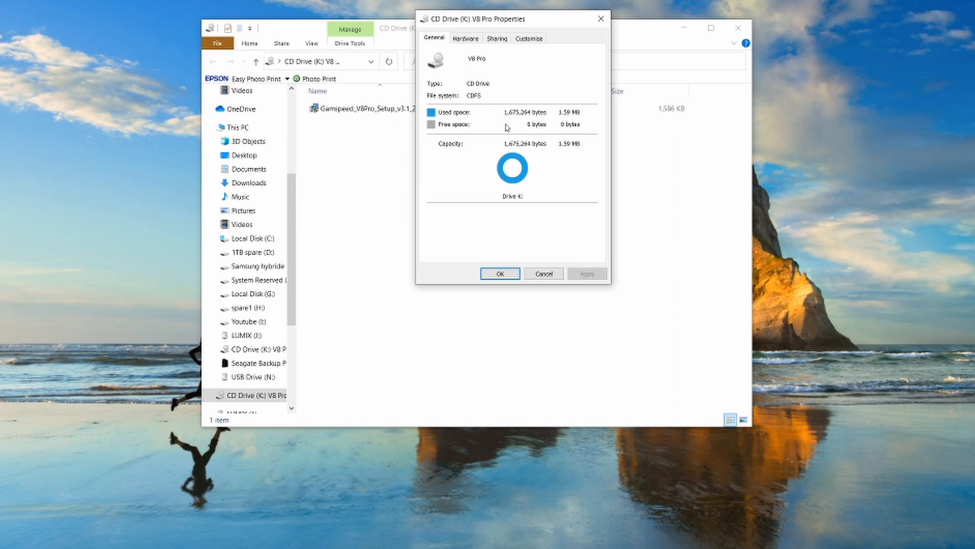
mouse_move(520, 124)
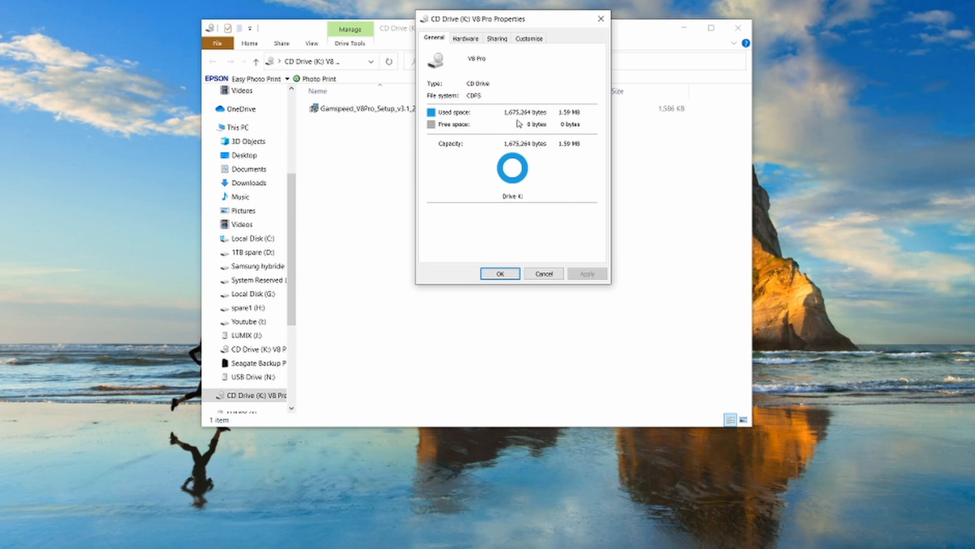
mouse_move(540, 135)
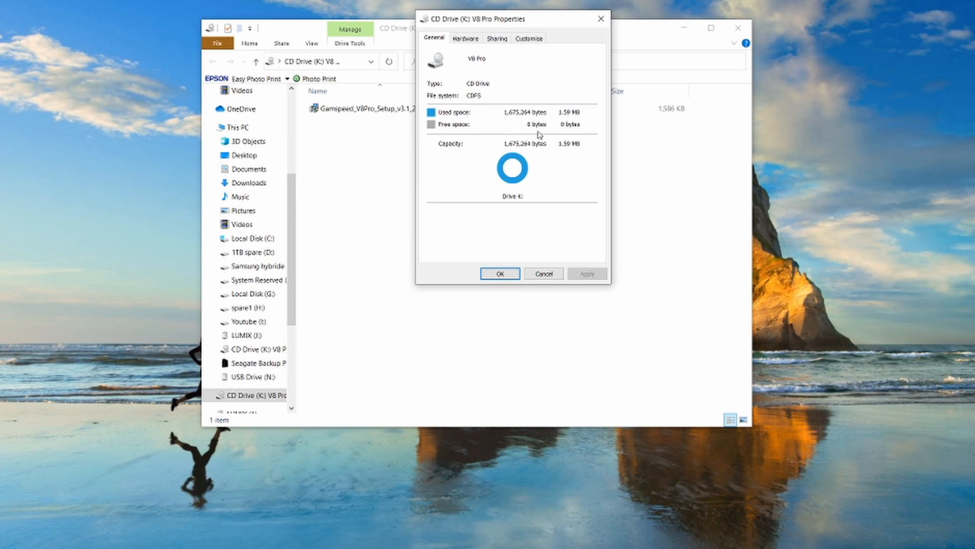
mouse_move(540, 138)
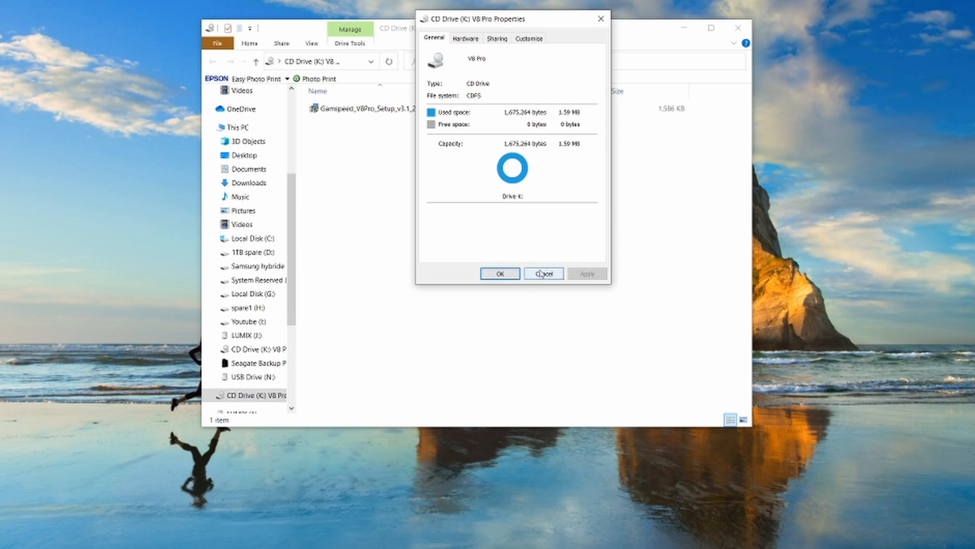
left_click(542, 273)
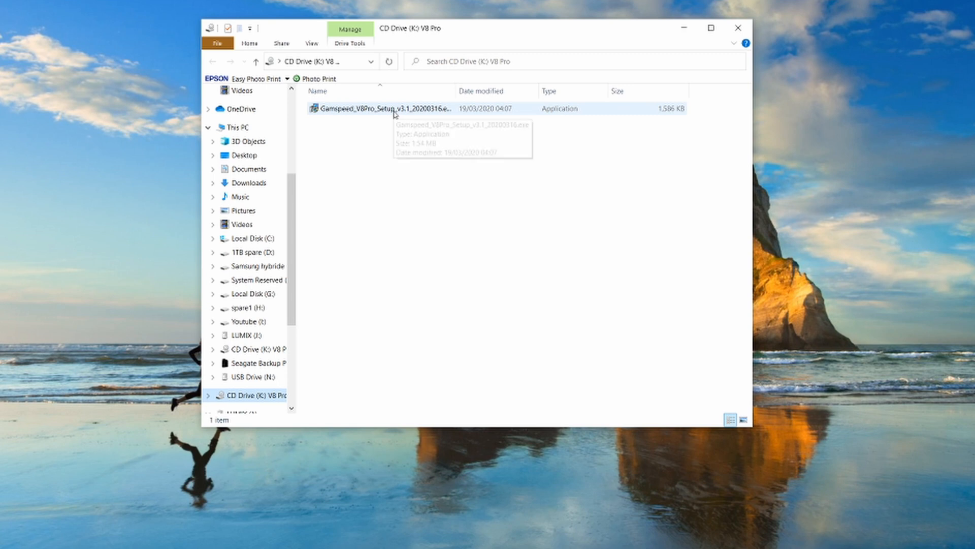
mouse_move(392, 114)
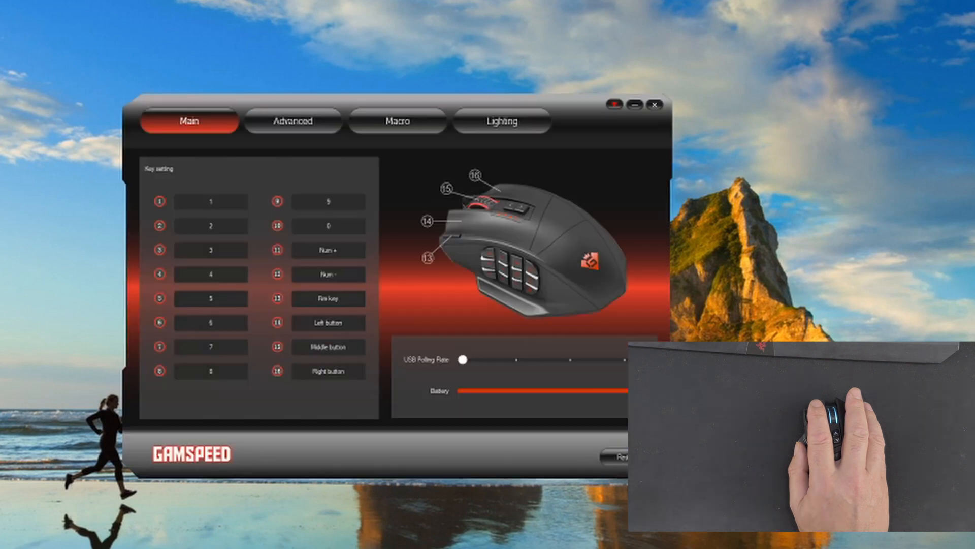
mouse_move(572, 123)
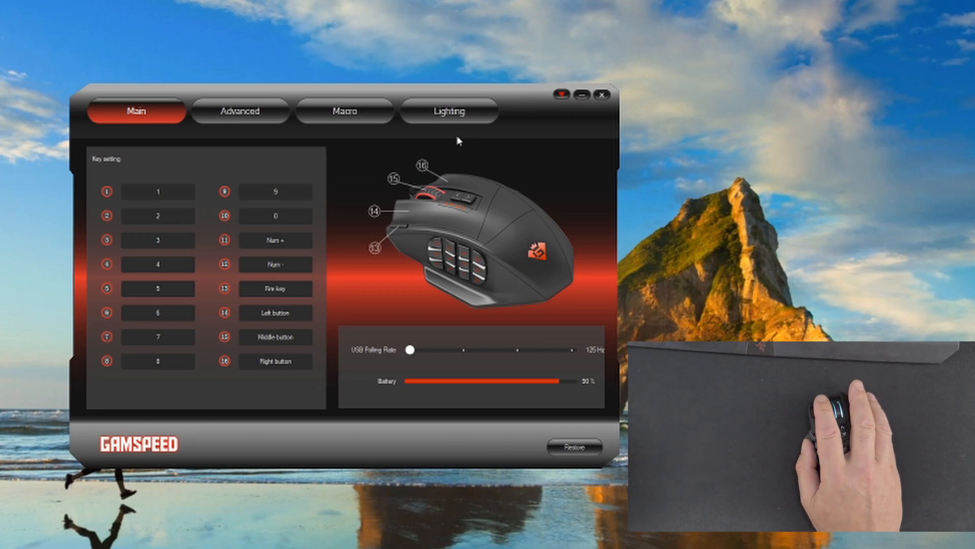
Show the Lighting tab with logo effect, predefined colour and RGB settings
left_click(449, 111)
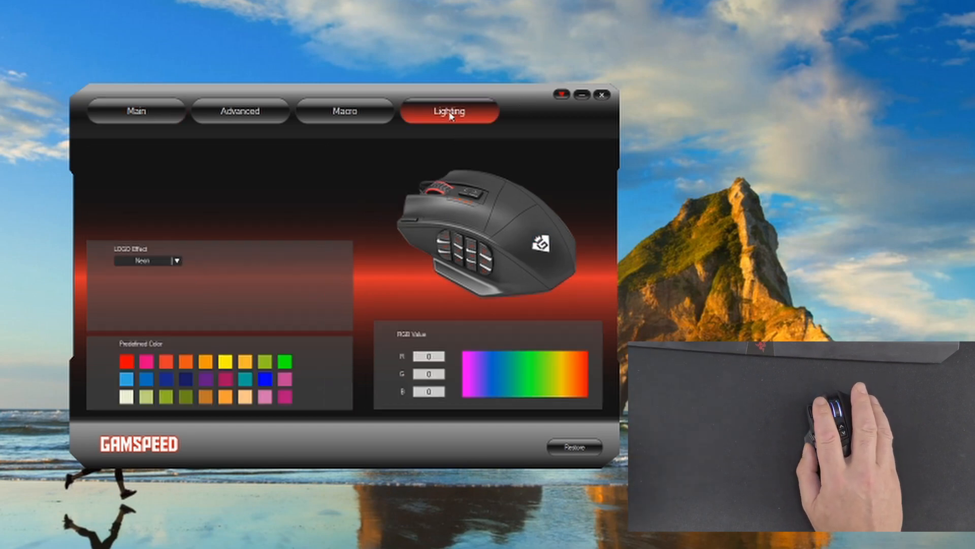
mouse_move(230, 348)
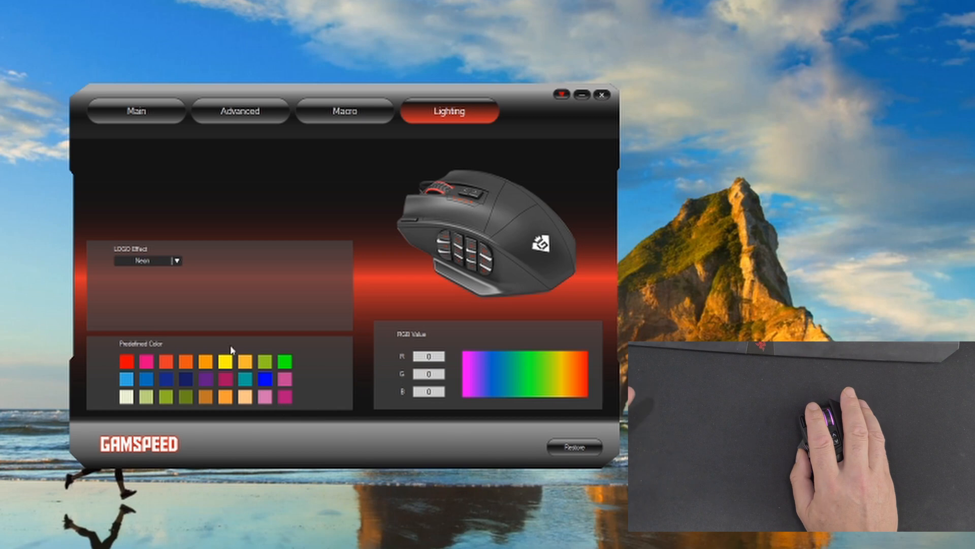
Set the logo effect to Respiration with a red colour
left_click(173, 260)
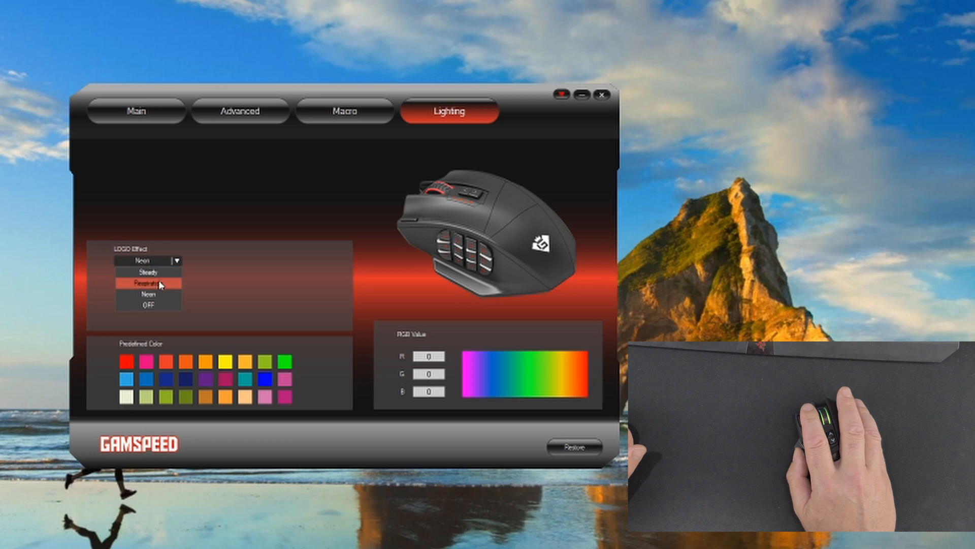
left_click(146, 284)
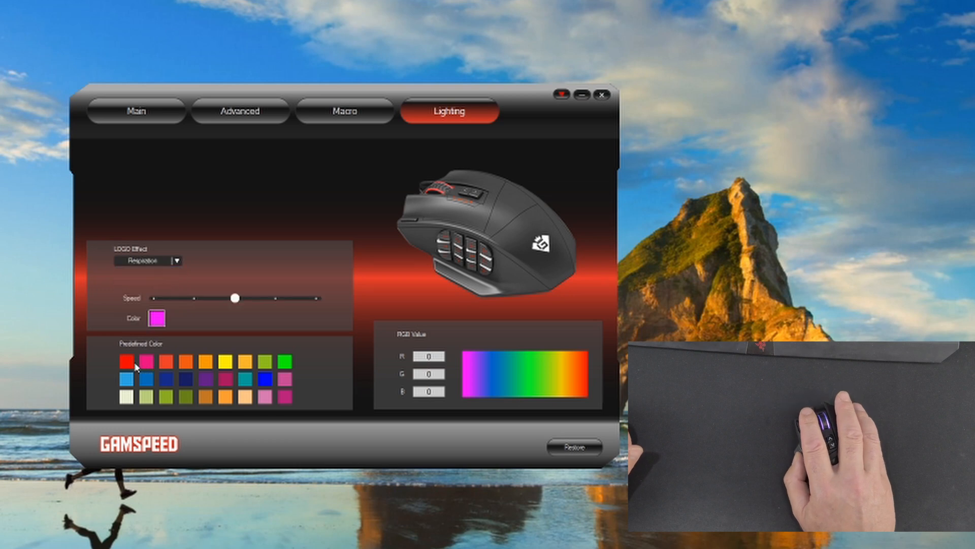
left_click(128, 359)
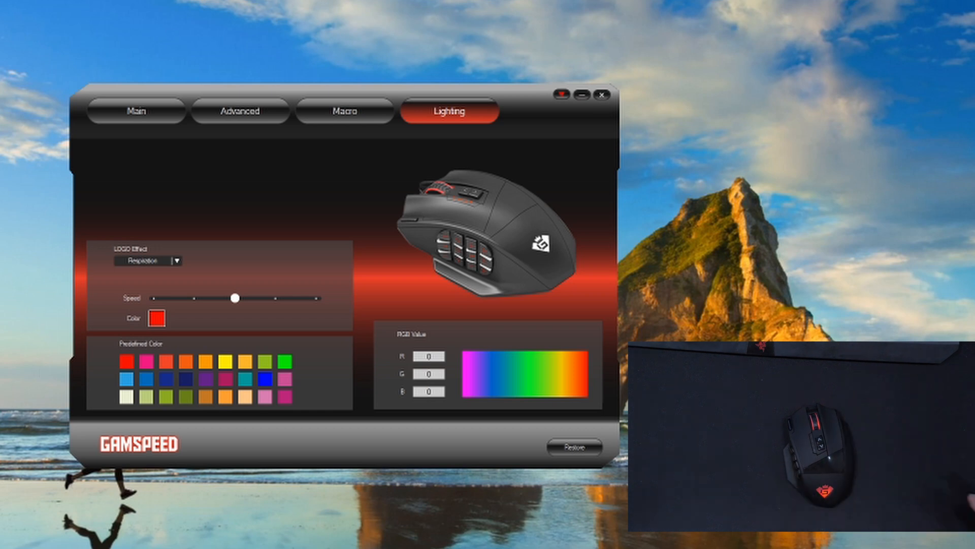
mouse_move(457, 31)
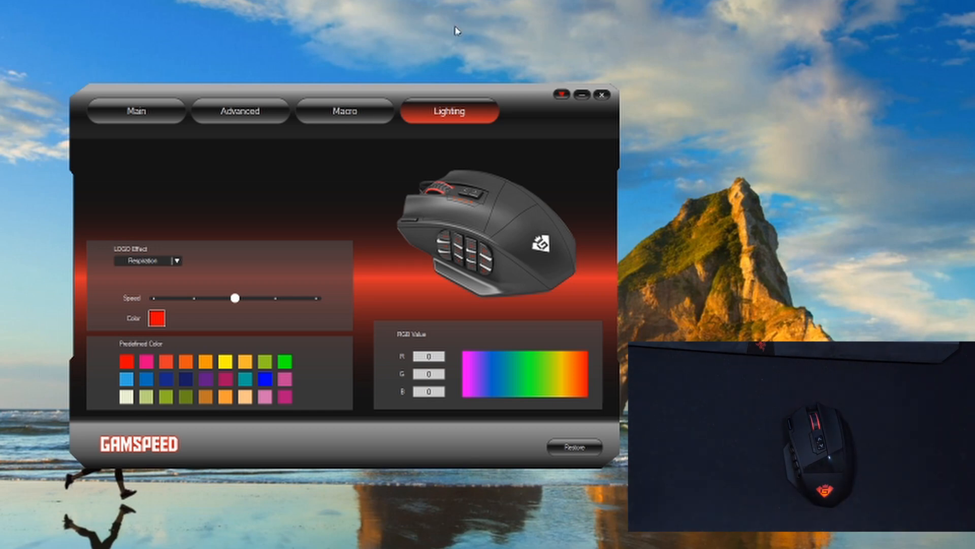
Cycle the logo colour through magenta, orange, yellow and green, ending on blue
left_click(227, 379)
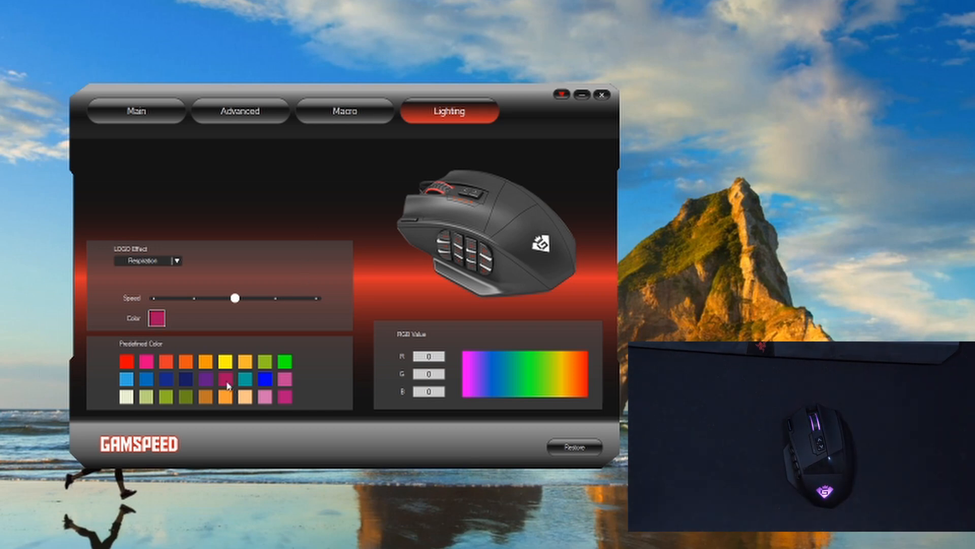
left_click(230, 364)
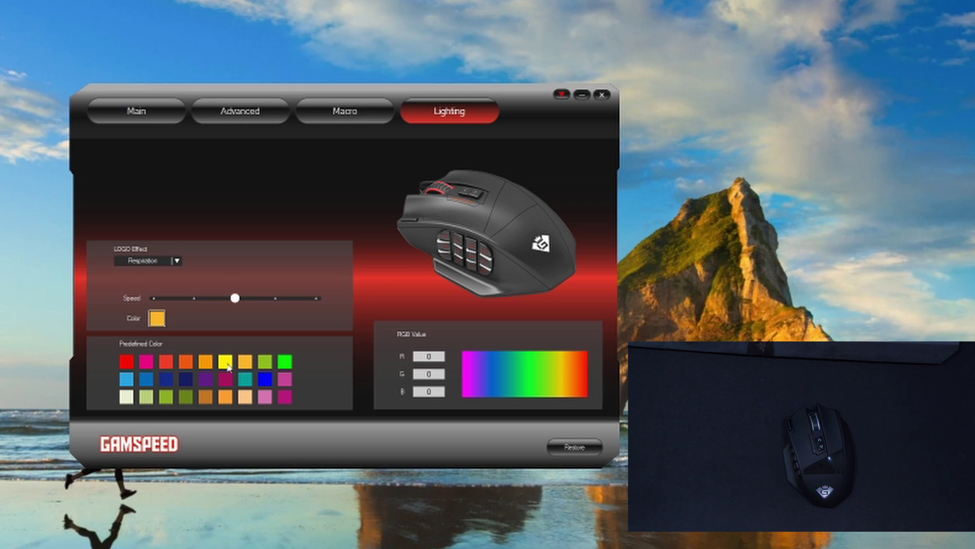
left_click(228, 364)
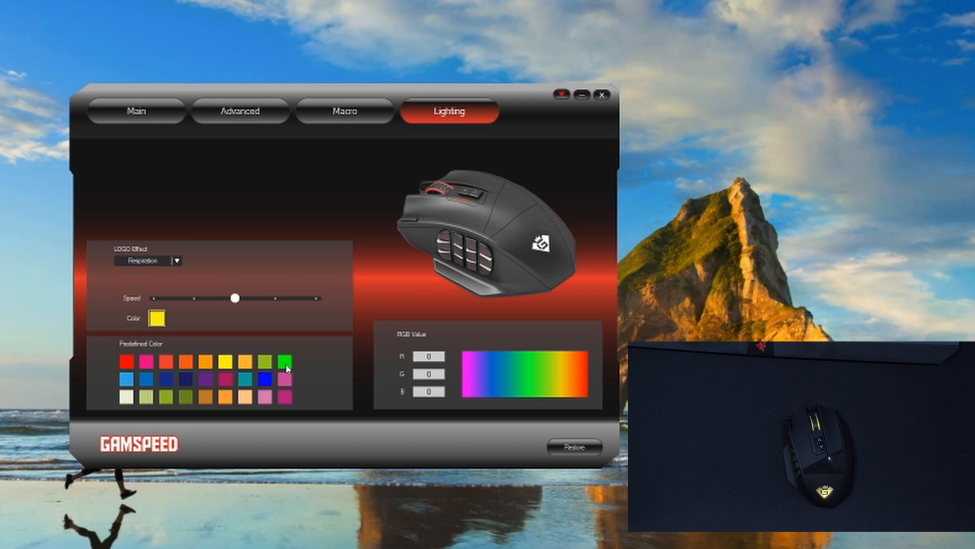
left_click(286, 365)
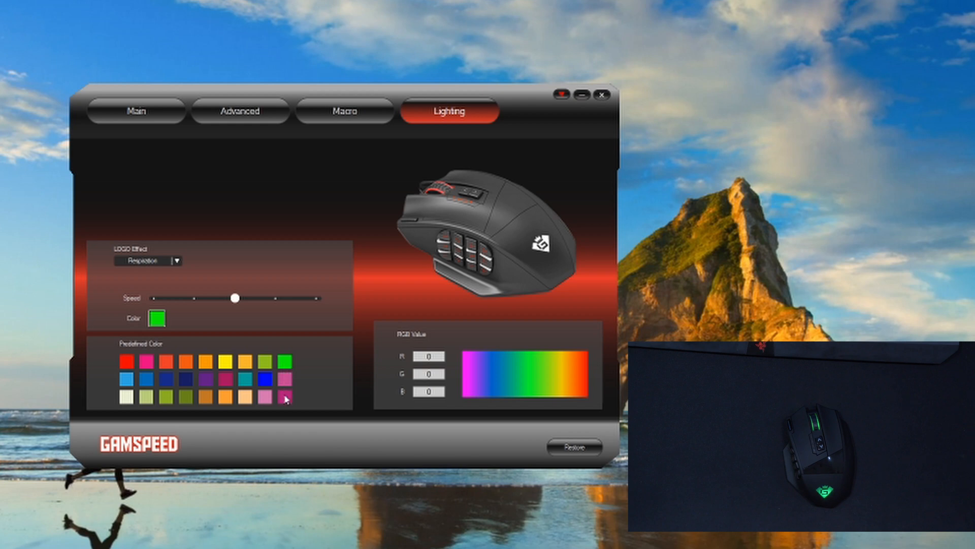
left_click(285, 378)
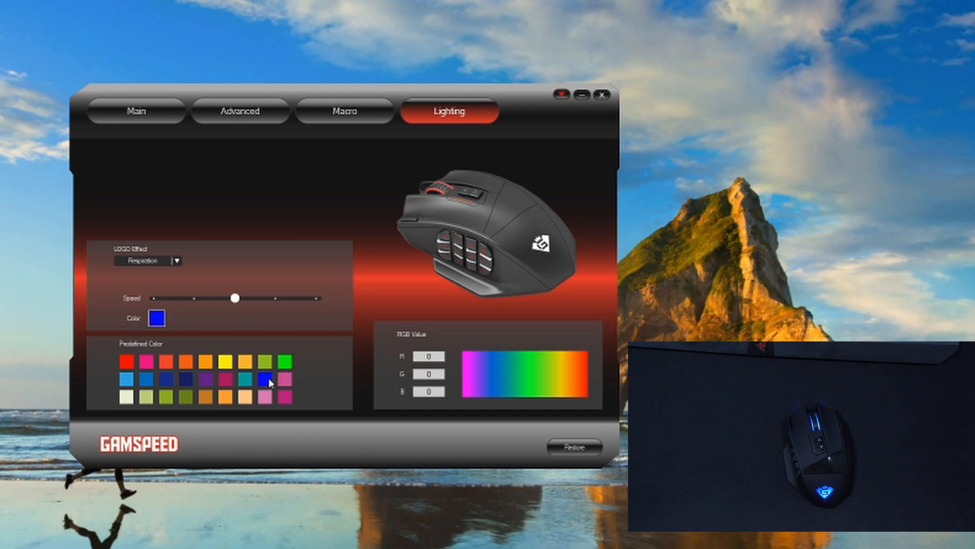
mouse_move(547, 377)
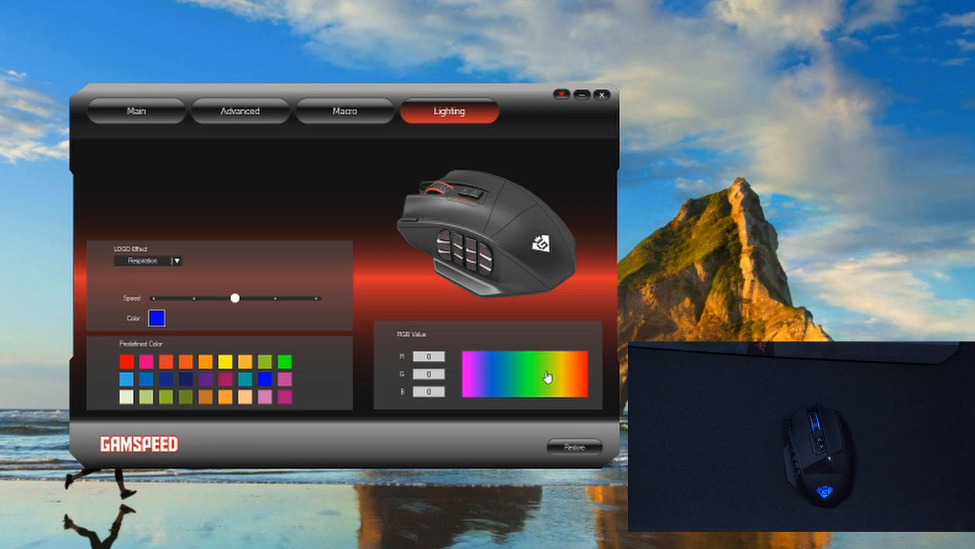
Try a custom orange logo colour, set the logo effect back to Neon, and show key assignments
left_click(566, 380)
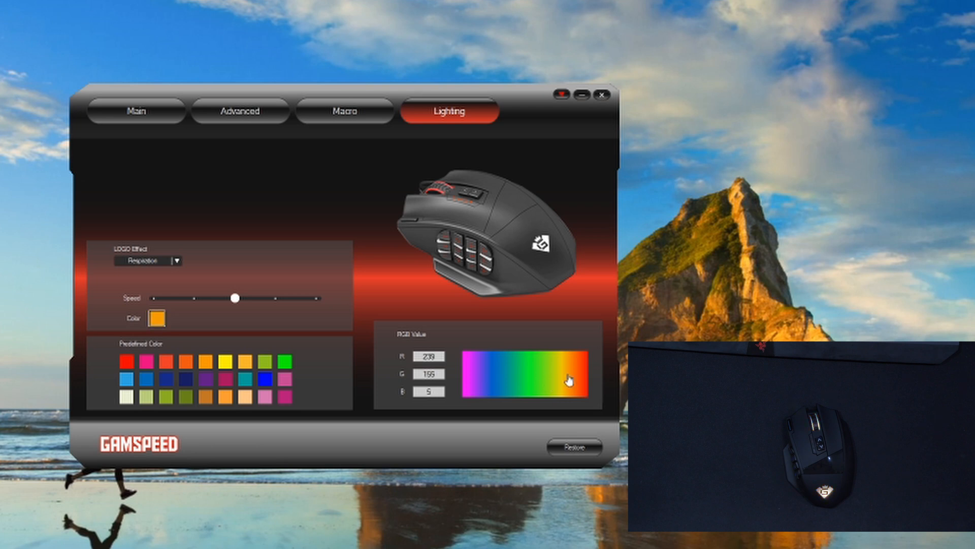
left_click(472, 373)
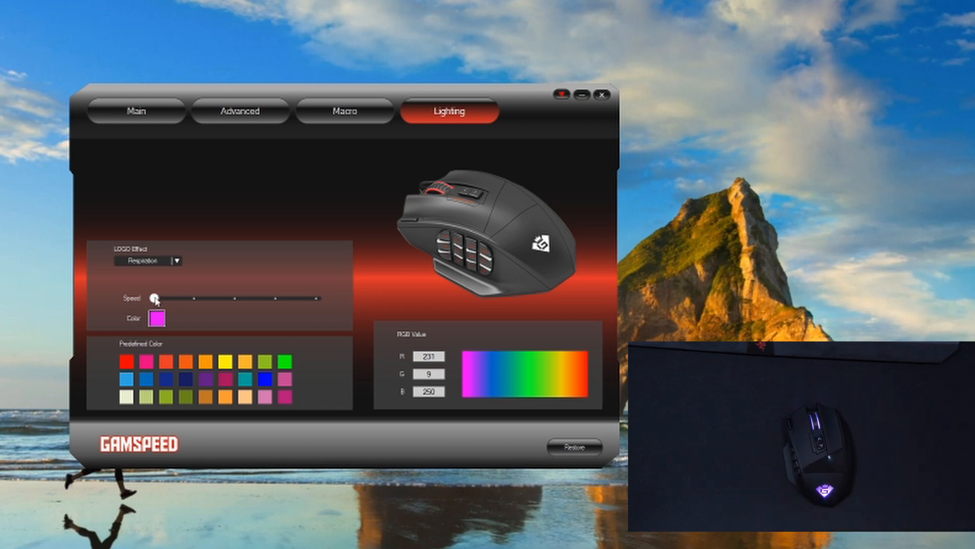
left_click(176, 261)
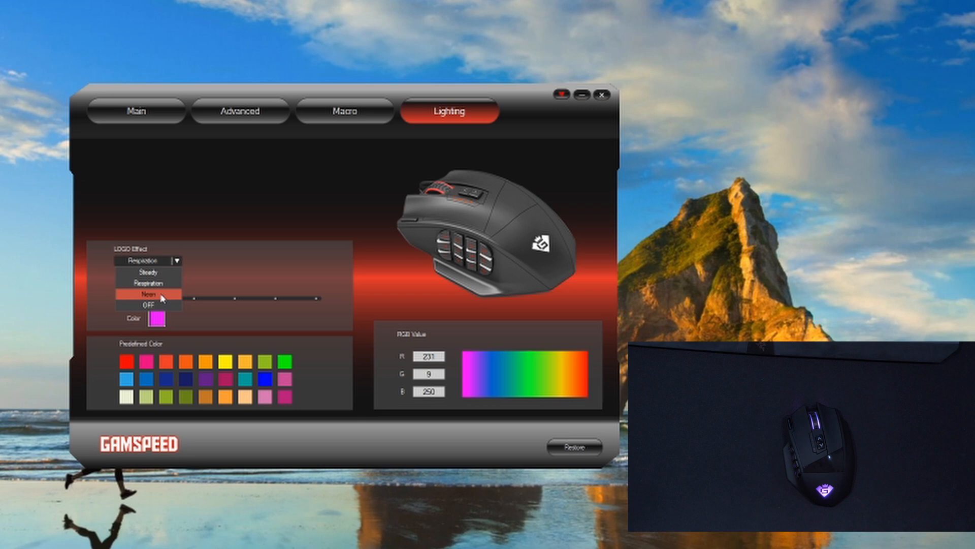
left_click(148, 293)
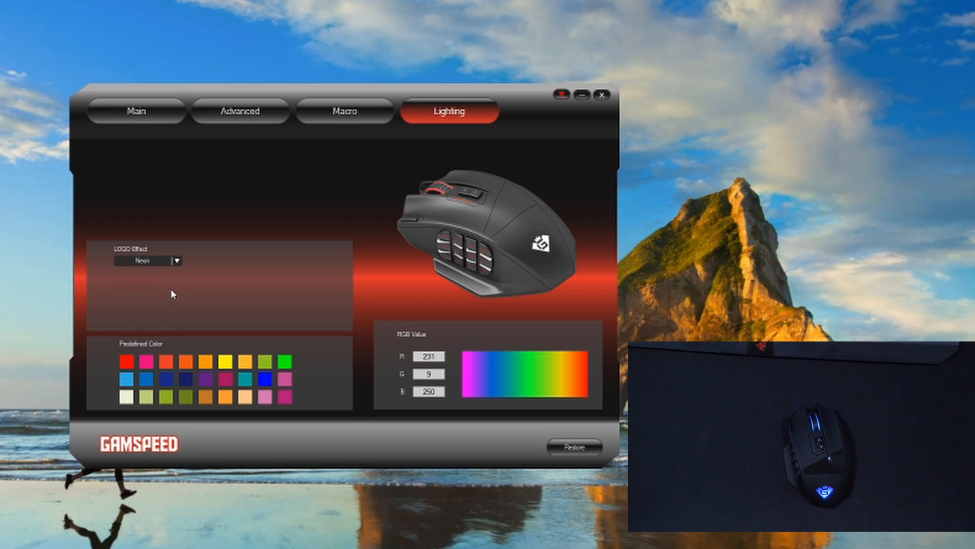
mouse_move(165, 314)
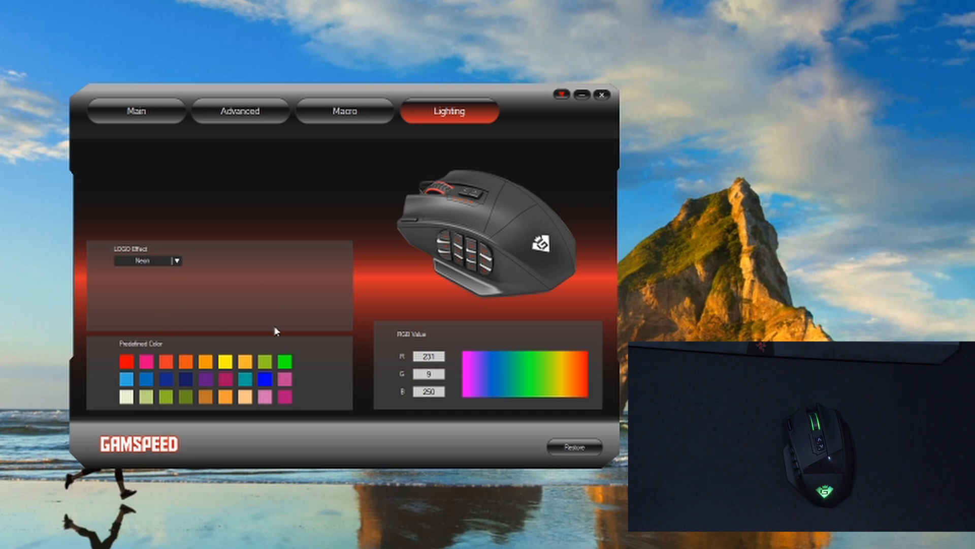
mouse_move(93, 101)
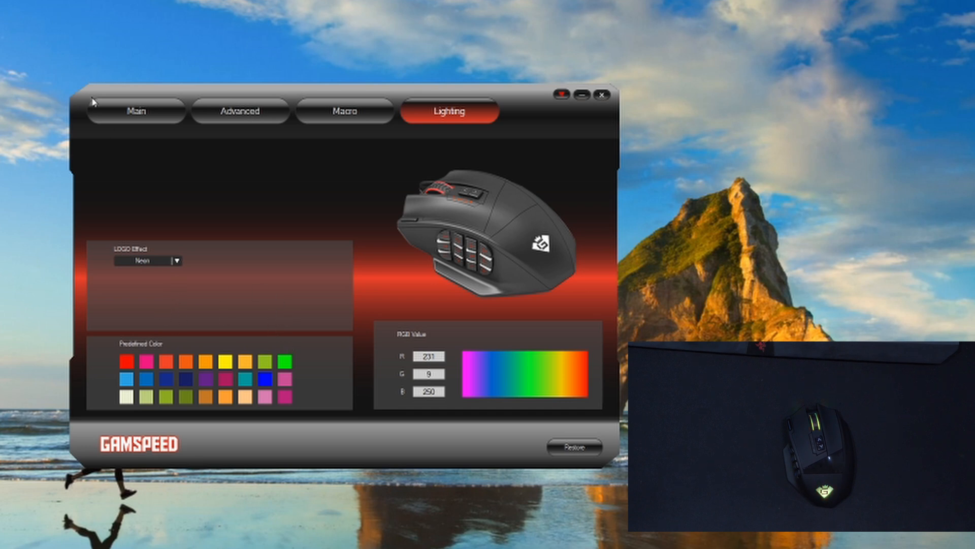
left_click(136, 111)
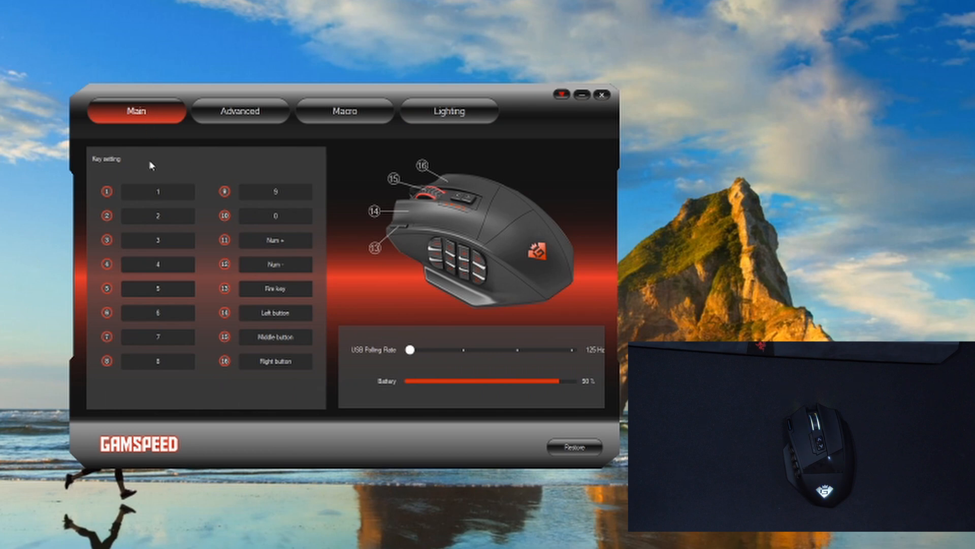
mouse_move(110, 224)
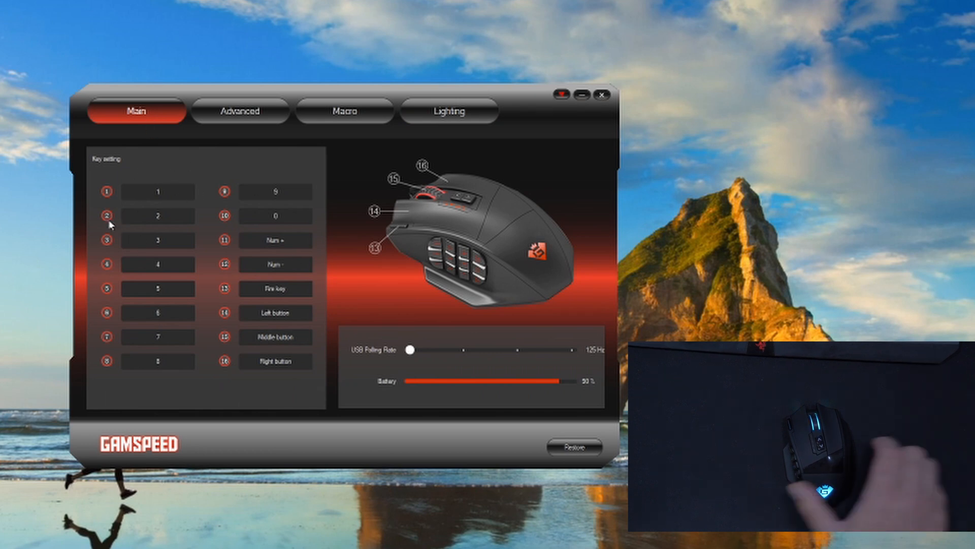
mouse_move(141, 211)
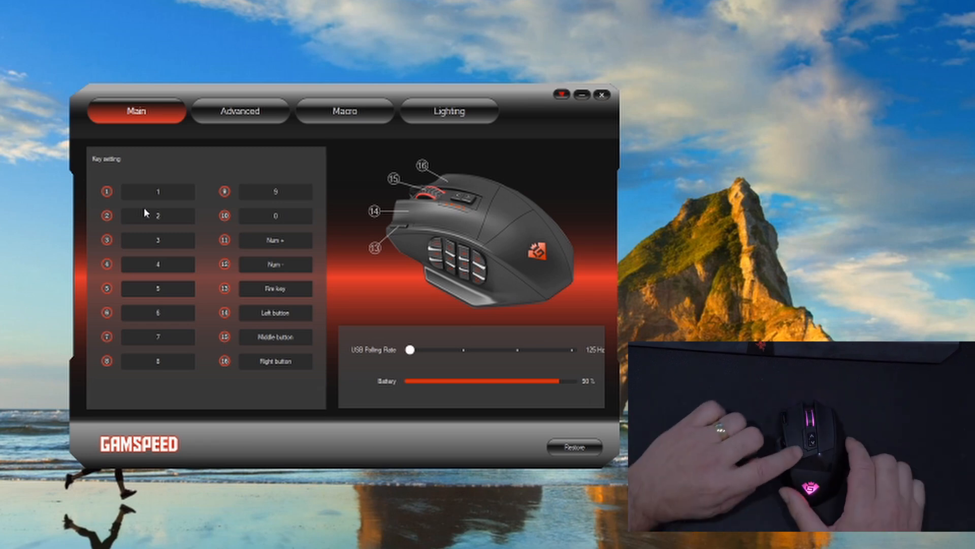
mouse_move(119, 196)
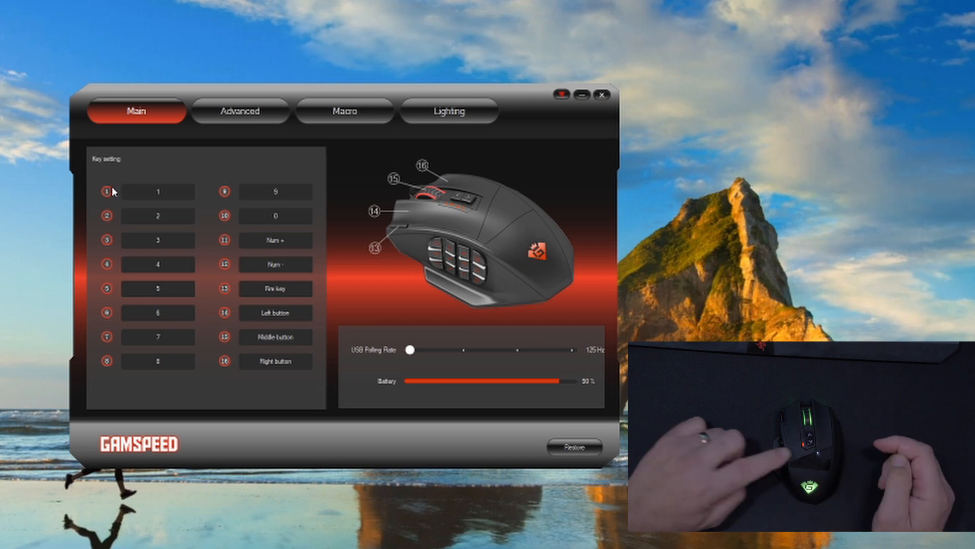
mouse_move(149, 183)
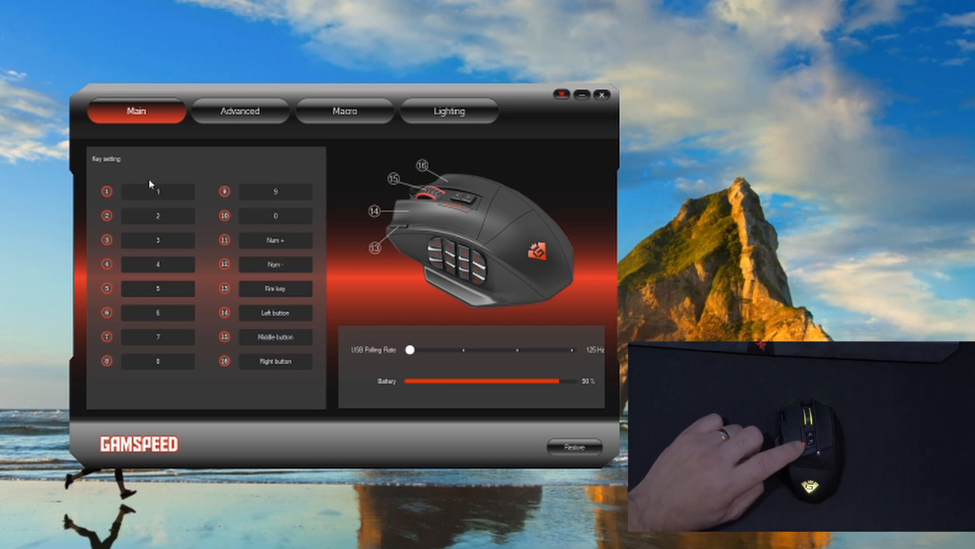
Switch between the Advanced and Lighting tabs, ending on the five DPI levels
left_click(240, 110)
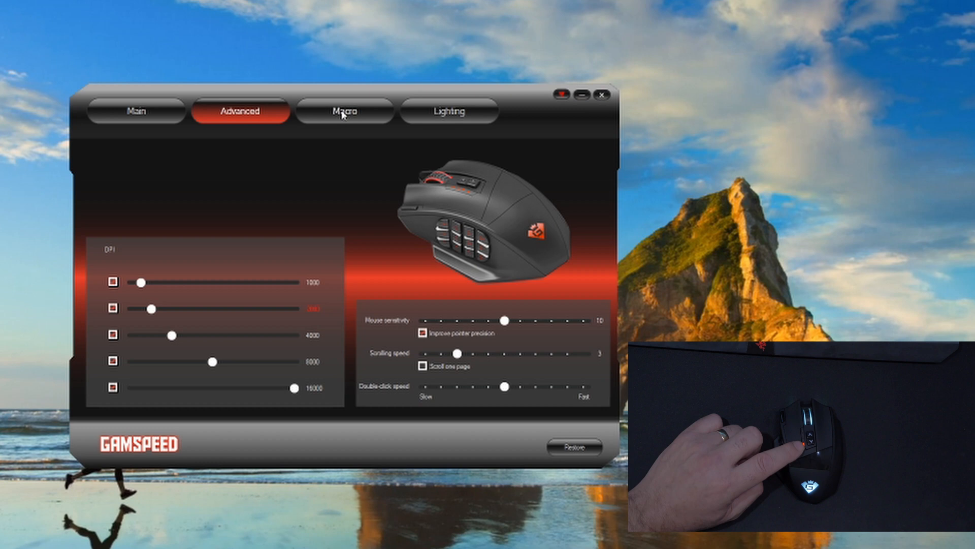
left_click(449, 110)
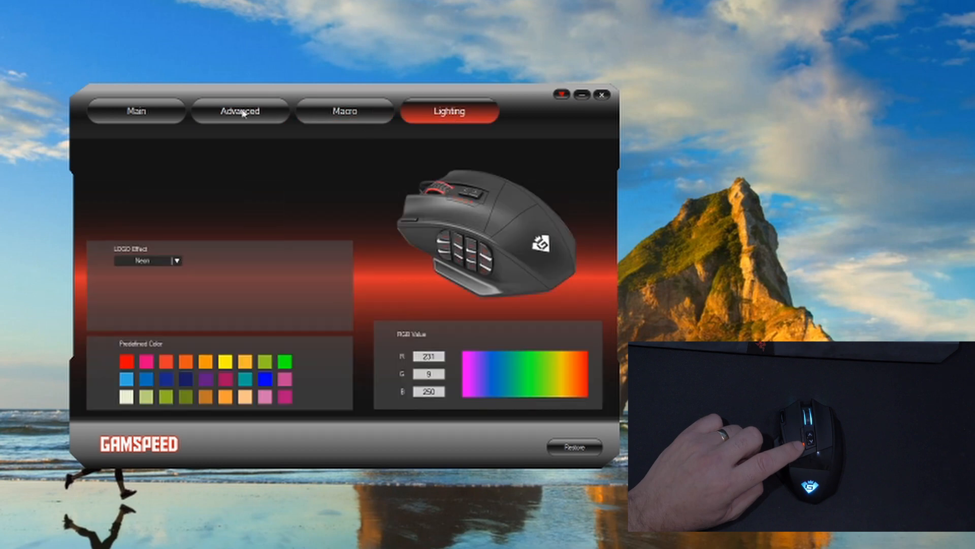
left_click(239, 111)
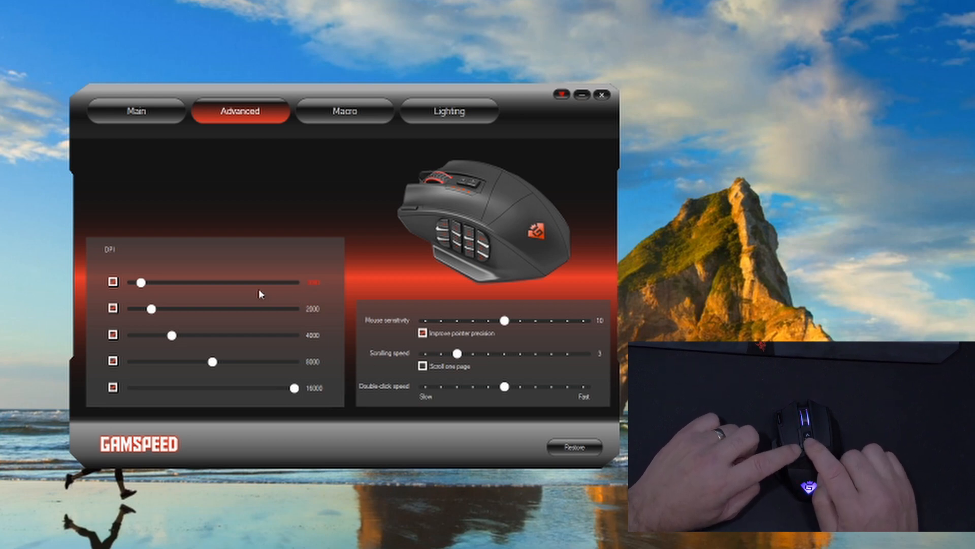
mouse_move(255, 282)
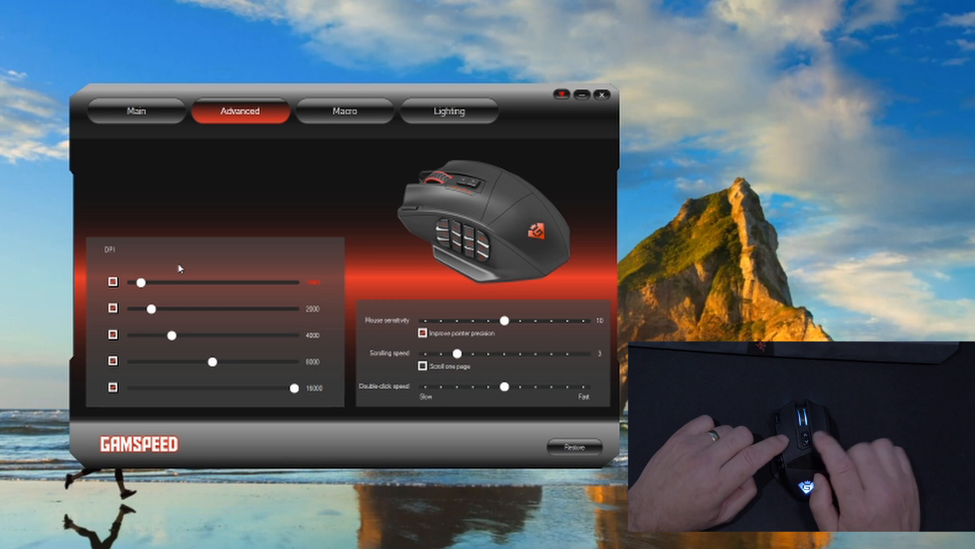
mouse_move(176, 355)
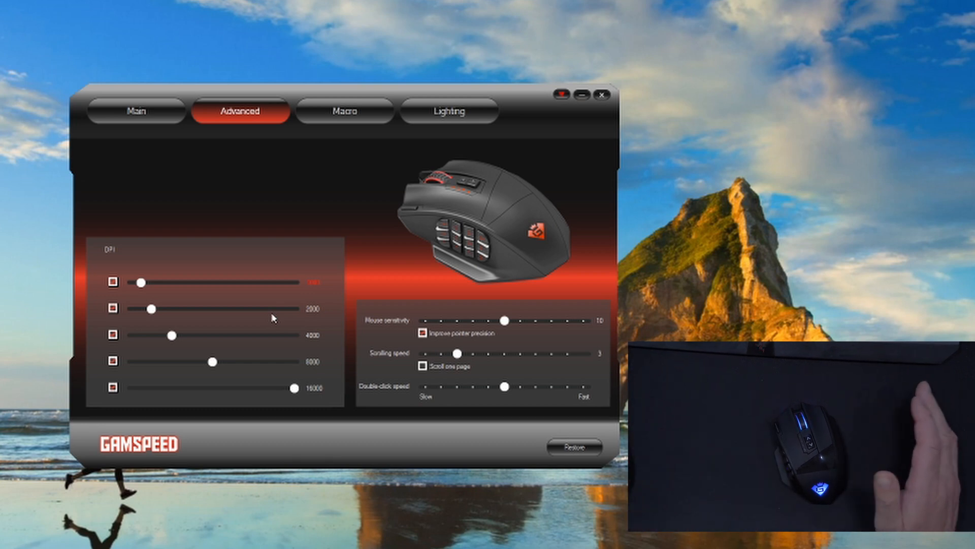
mouse_move(476, 357)
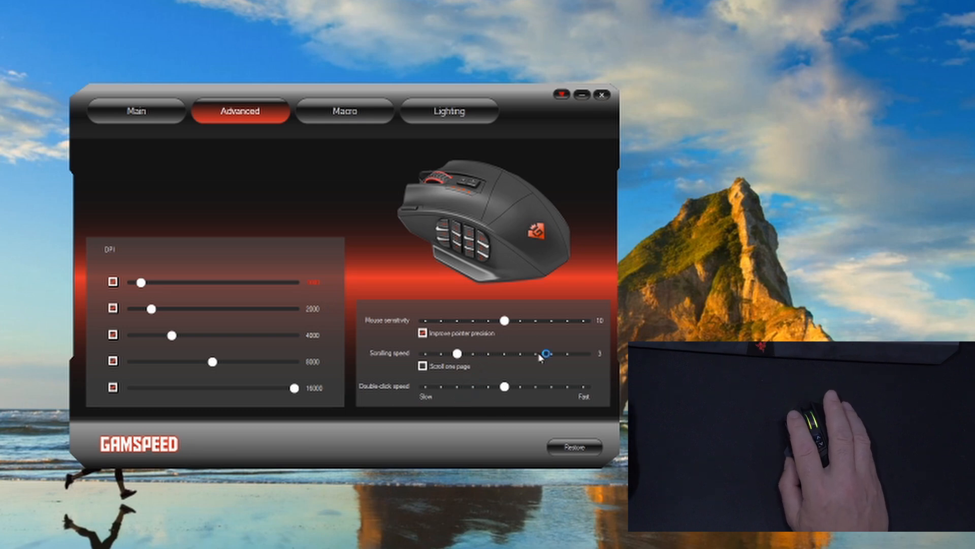
mouse_move(186, 354)
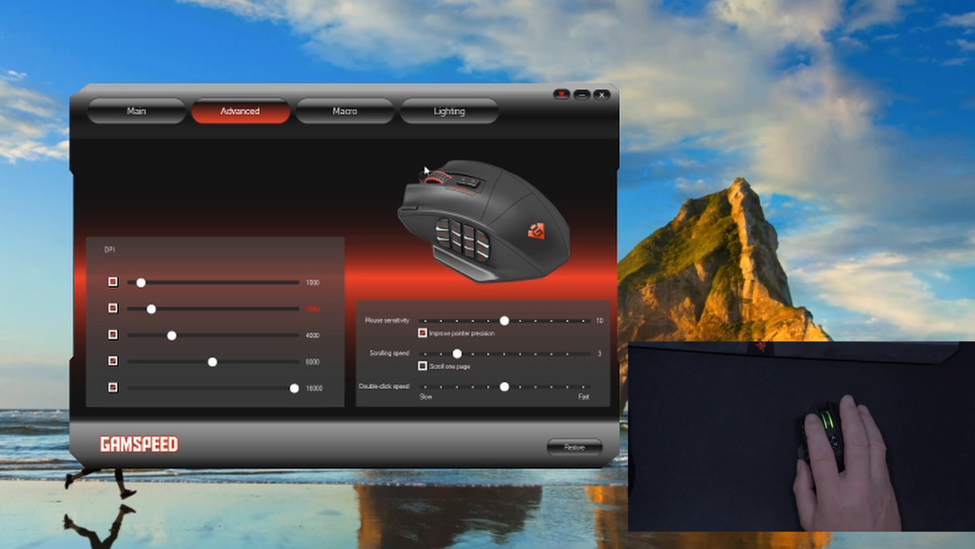
mouse_move(283, 335)
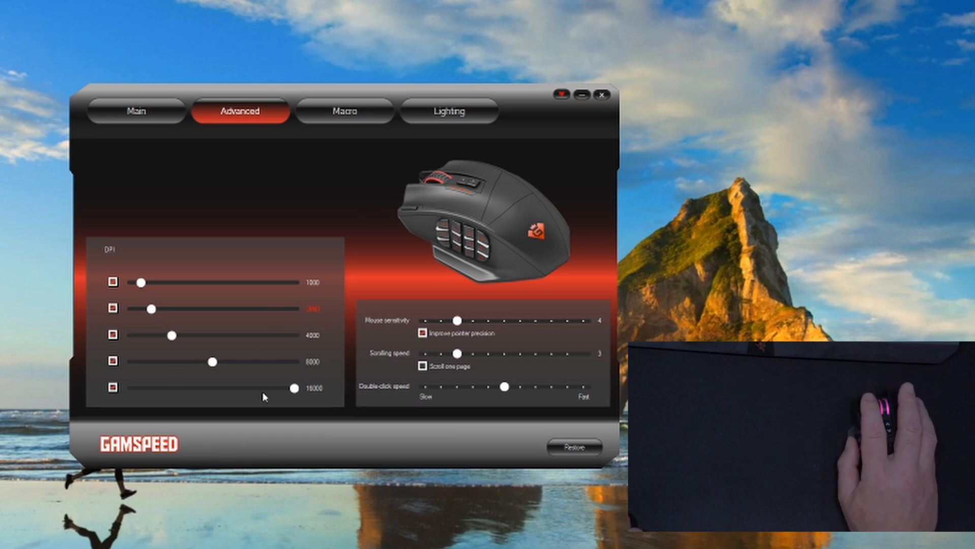
mouse_move(300, 415)
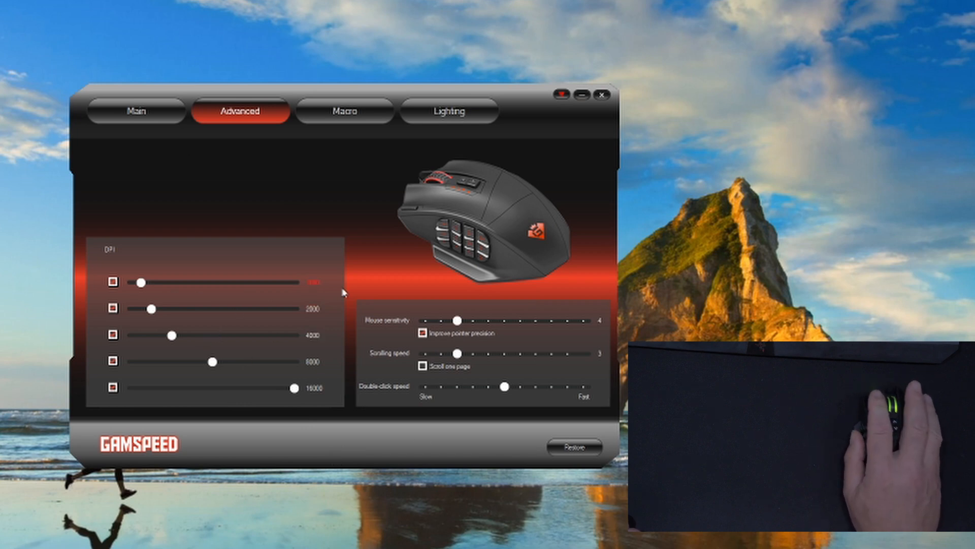
mouse_move(360, 336)
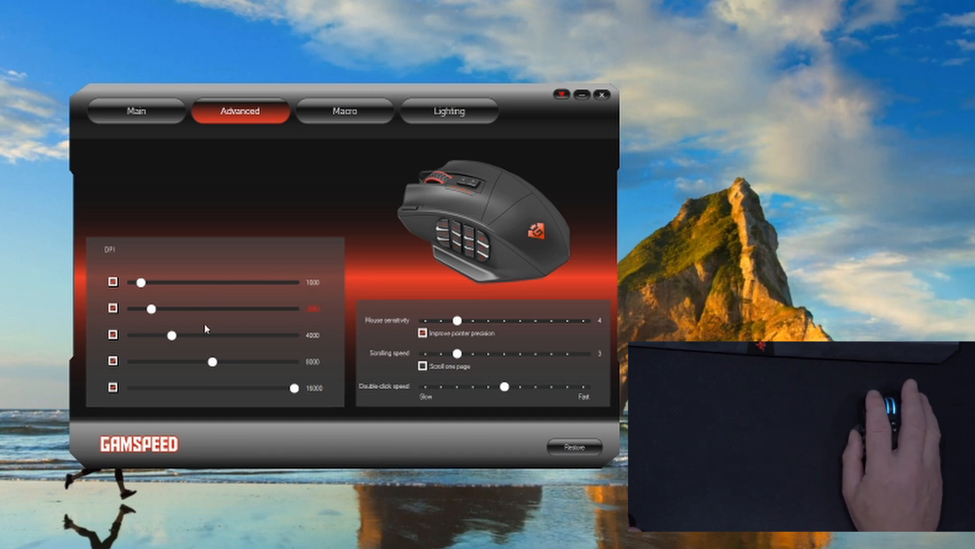
mouse_move(384, 285)
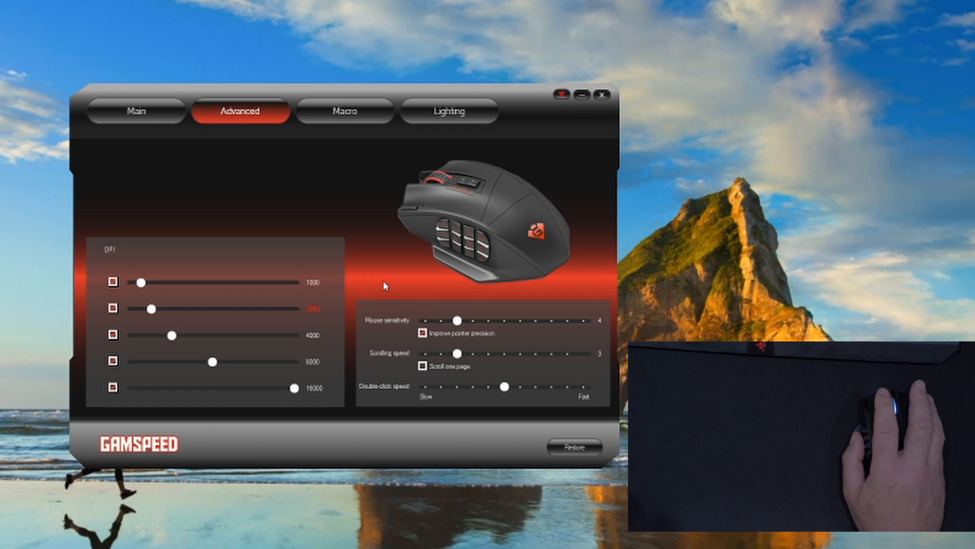
mouse_move(100, 117)
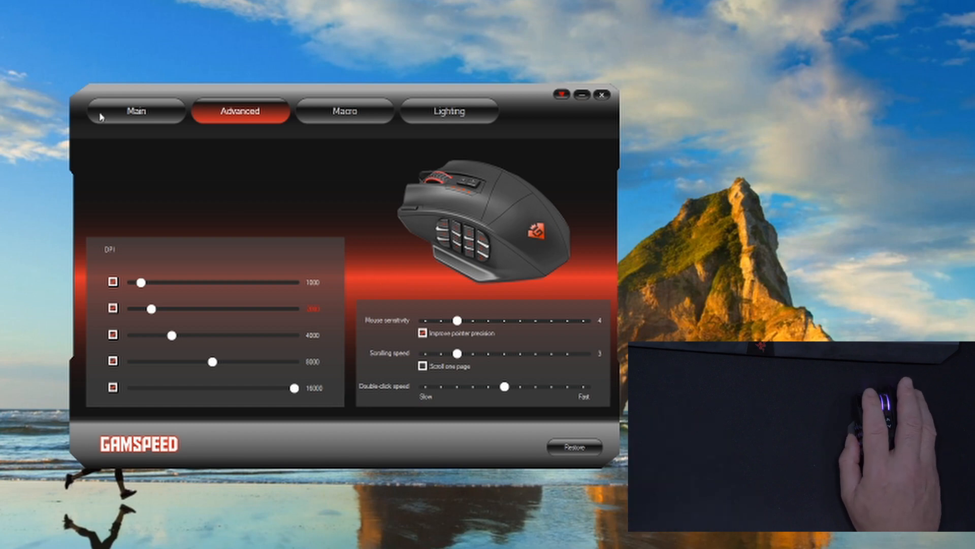
Pass through the Main and Advanced tabs to reach the empty Macro tab
left_click(136, 110)
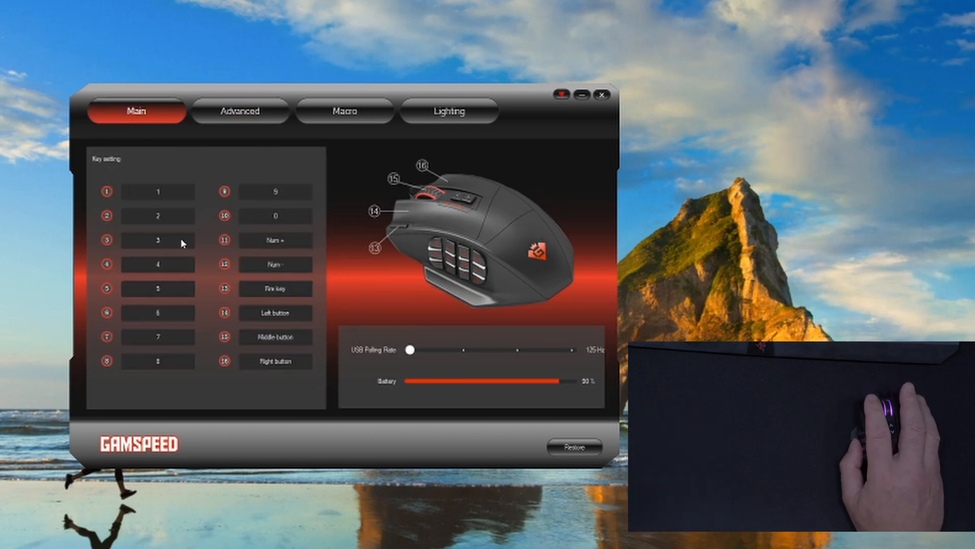
mouse_move(188, 275)
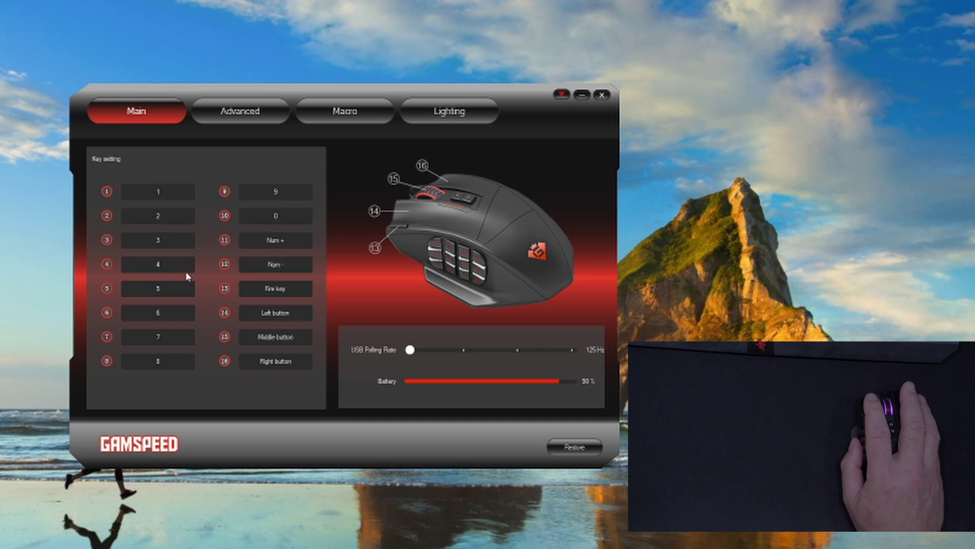
left_click(240, 111)
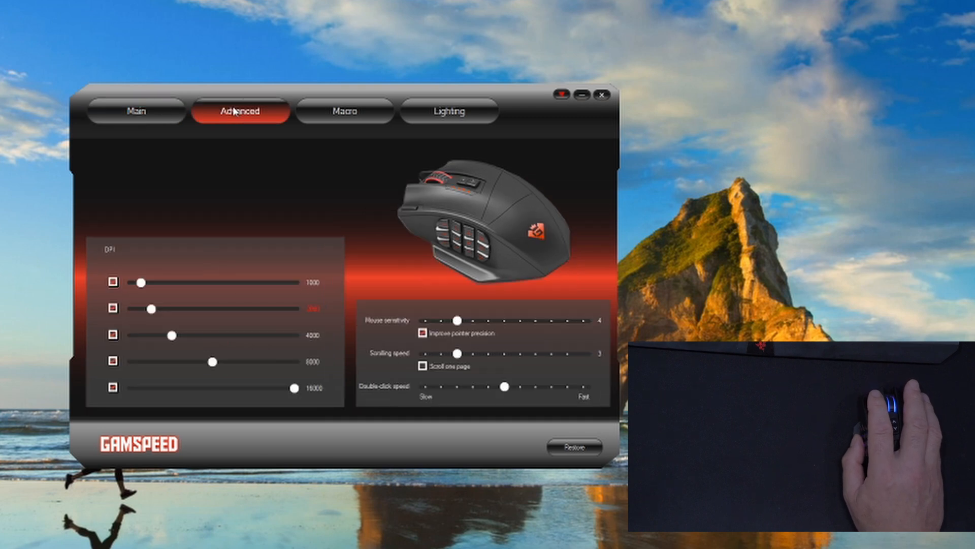
mouse_move(347, 117)
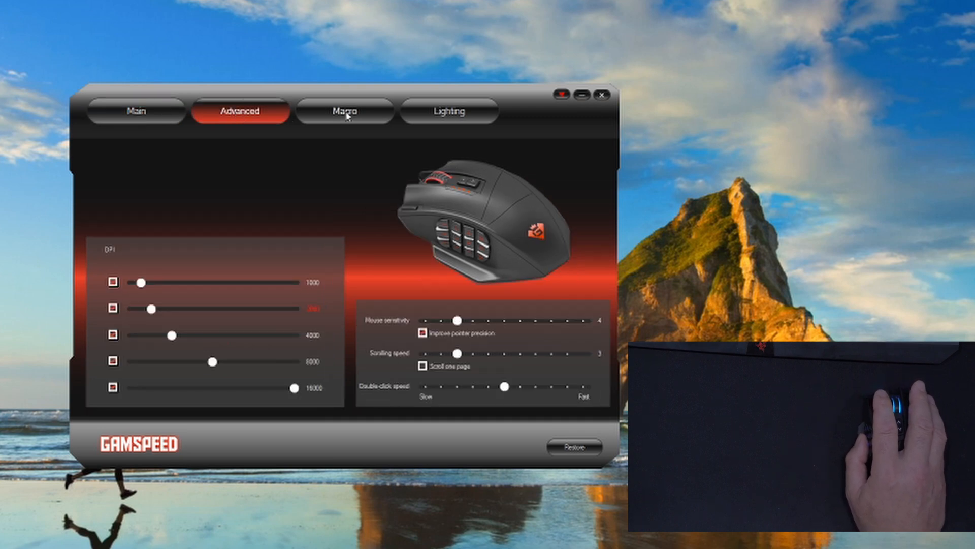
left_click(343, 111)
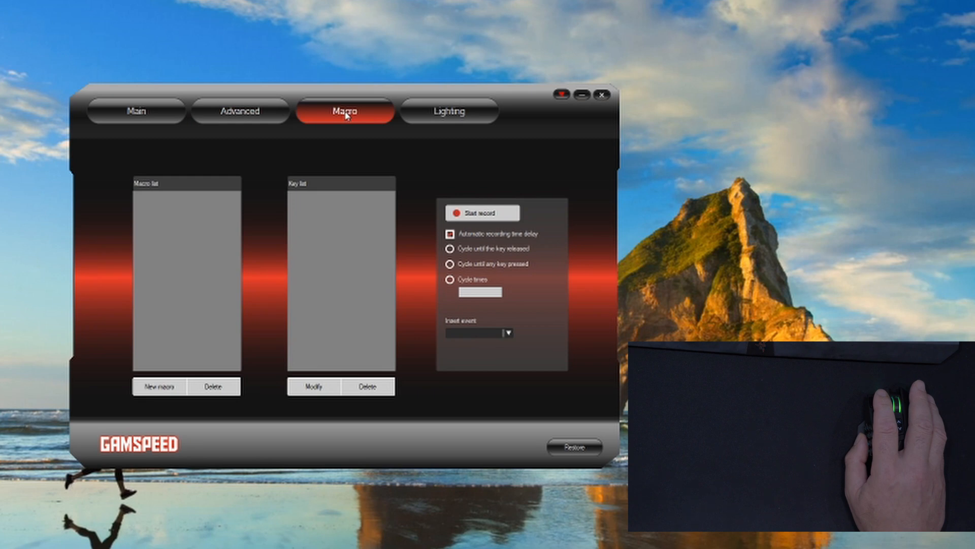
Create a new macro named Backspace
left_click(159, 385)
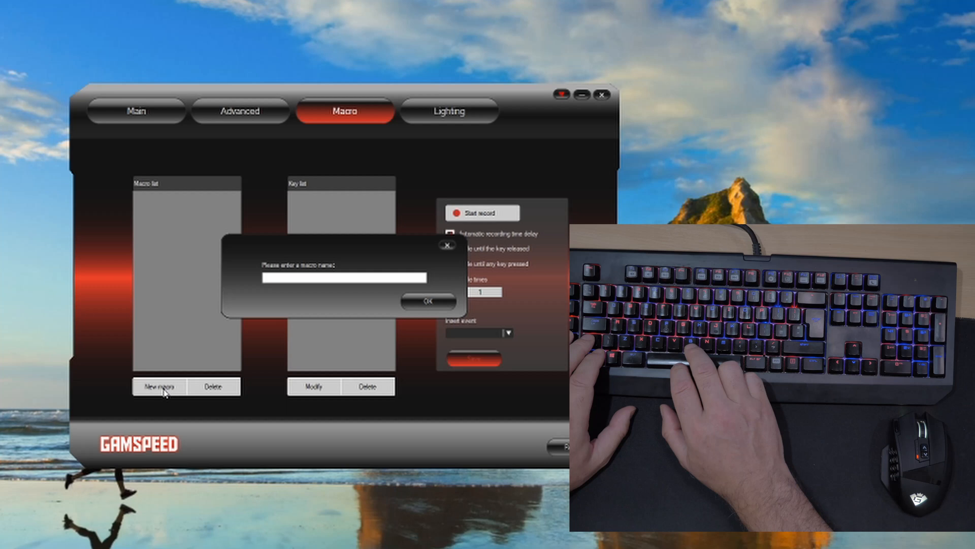
type("Bod")
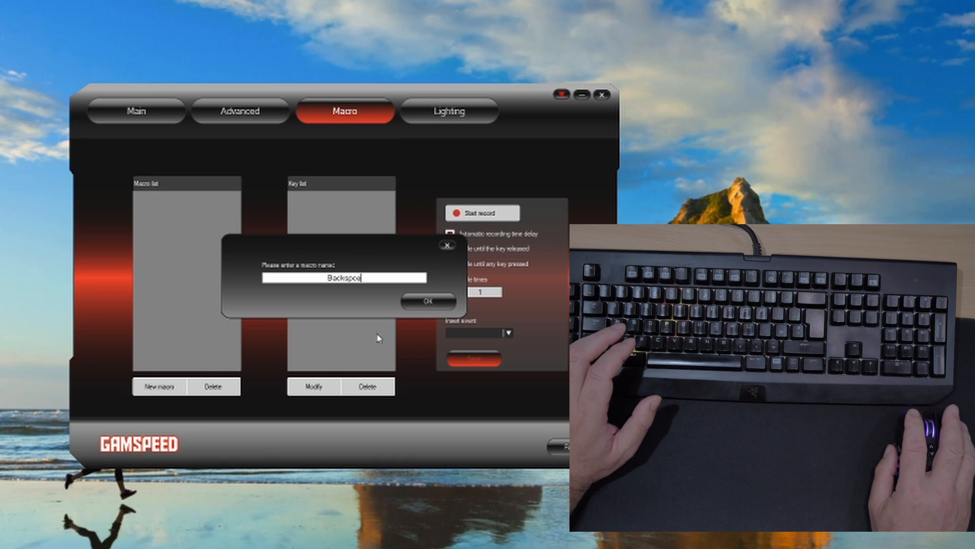
left_click(428, 301)
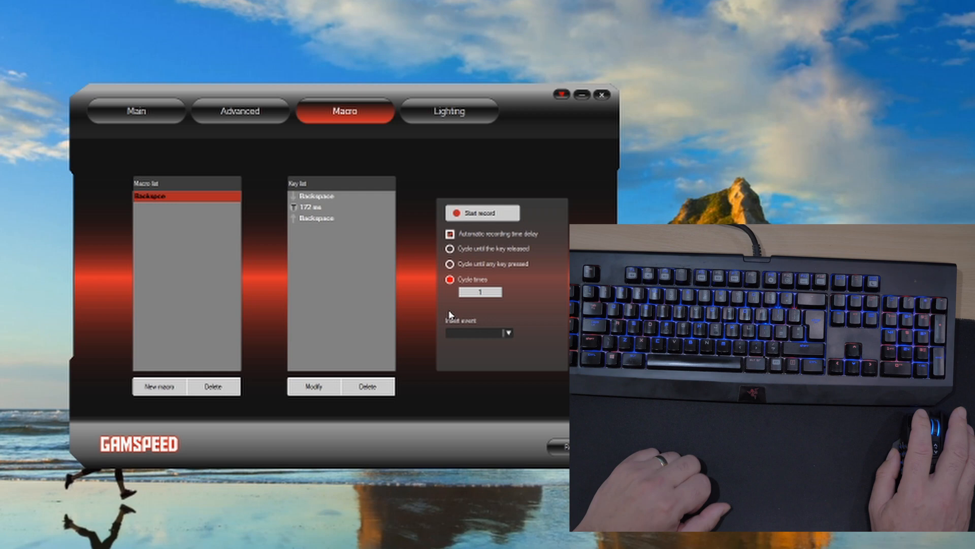
mouse_move(293, 268)
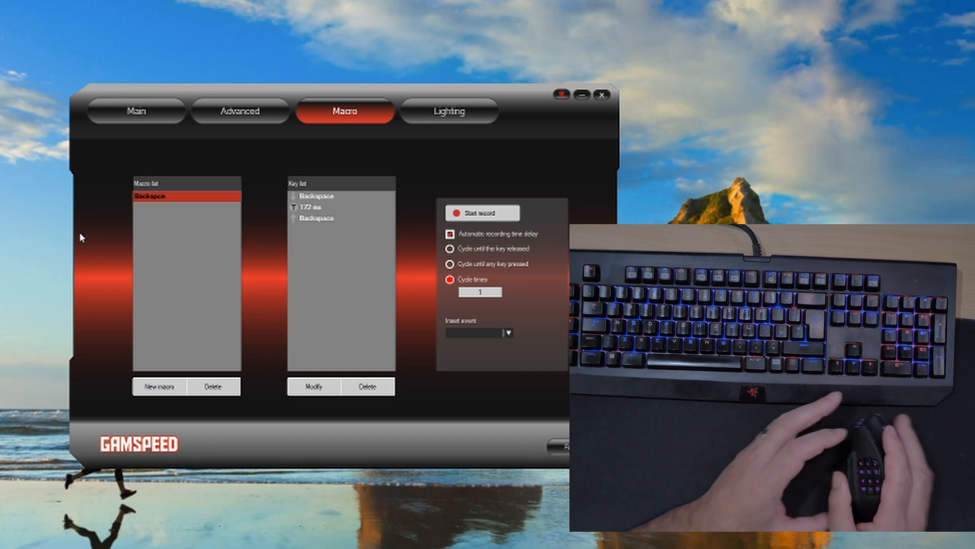
mouse_move(75, 243)
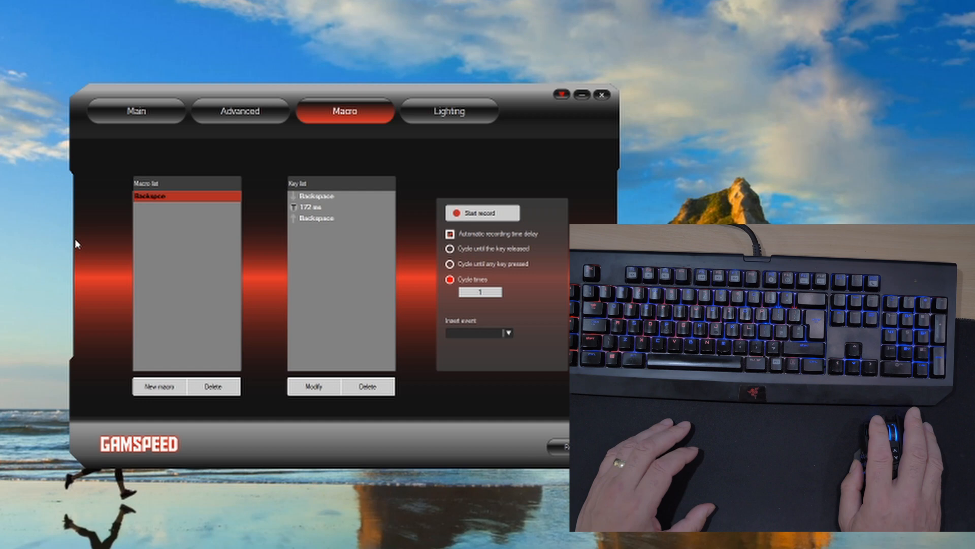
mouse_move(172, 321)
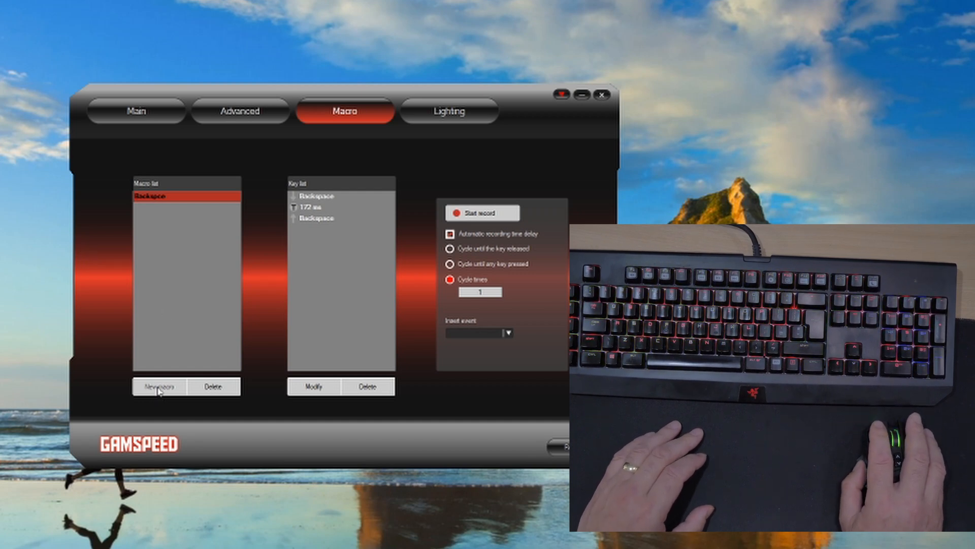
Create a macro named Copy and record Ctrl+C into it
left_click(159, 386)
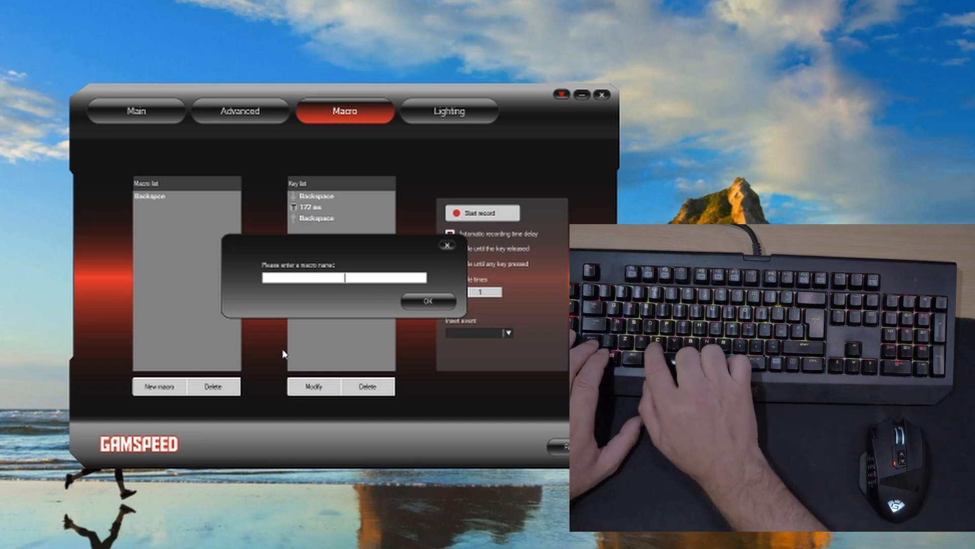
type("Copy")
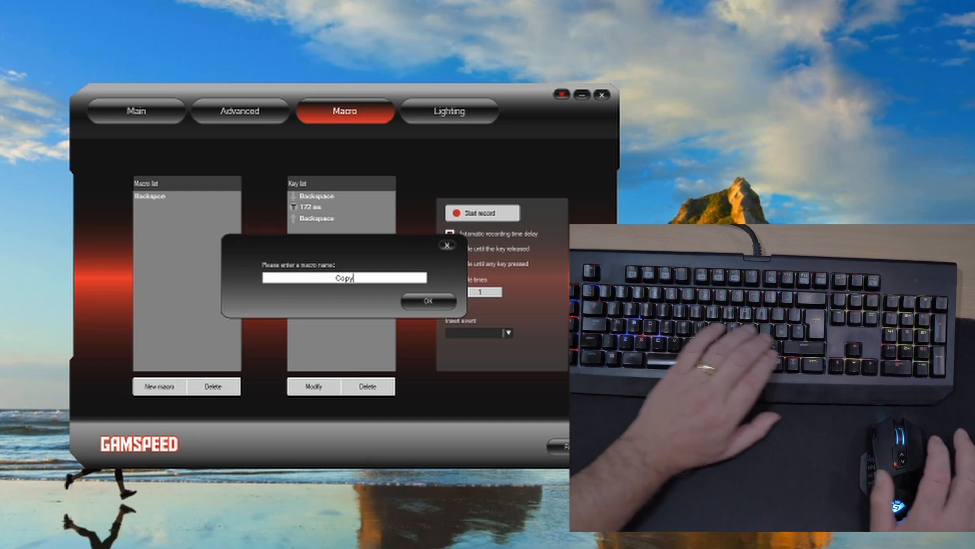
left_click(426, 303)
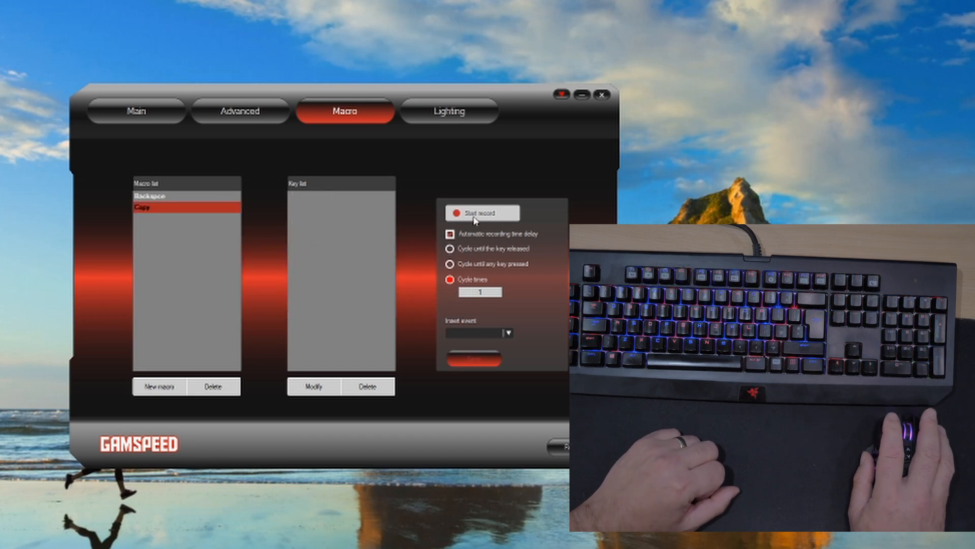
left_click(482, 213)
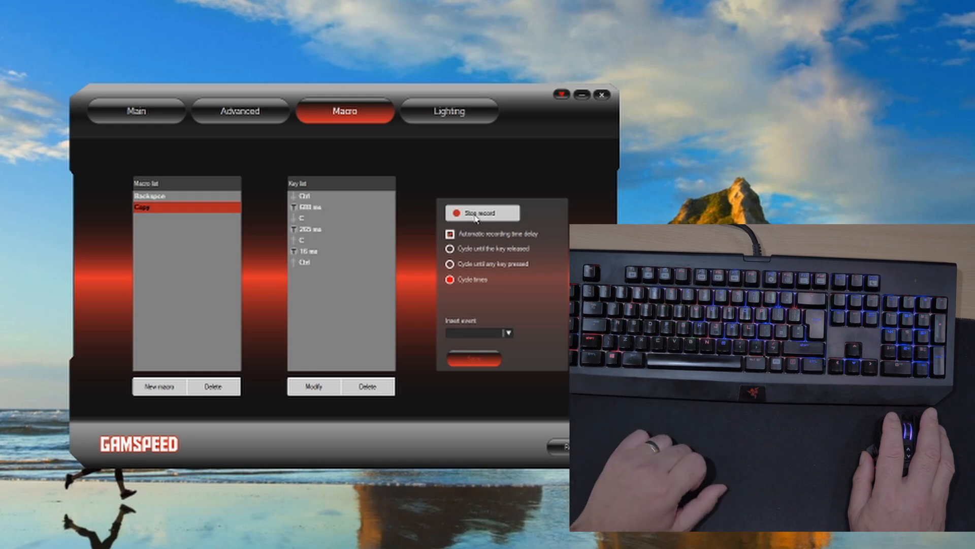
left_click(450, 279)
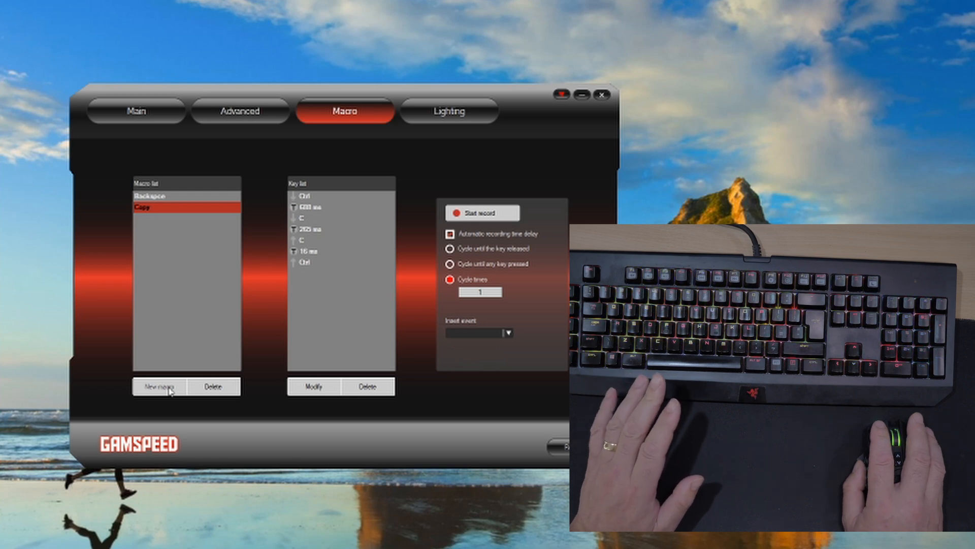
Create a macro named Paste and record Ctrl+V into it
left_click(159, 386)
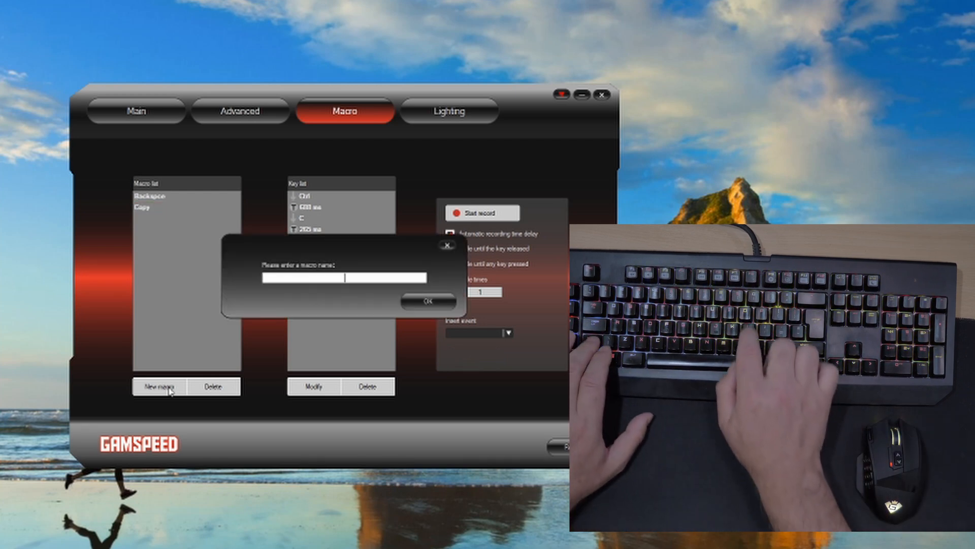
type("Pos")
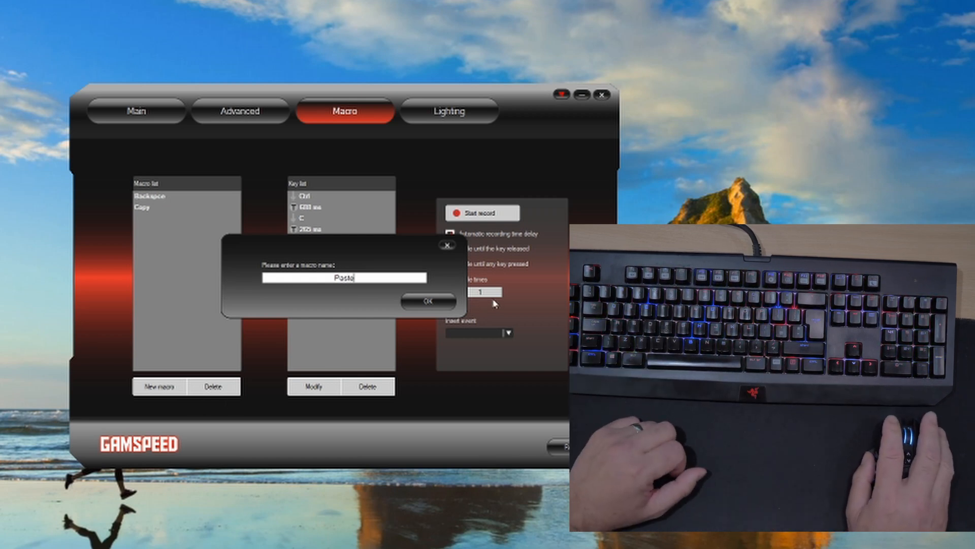
left_click(427, 302)
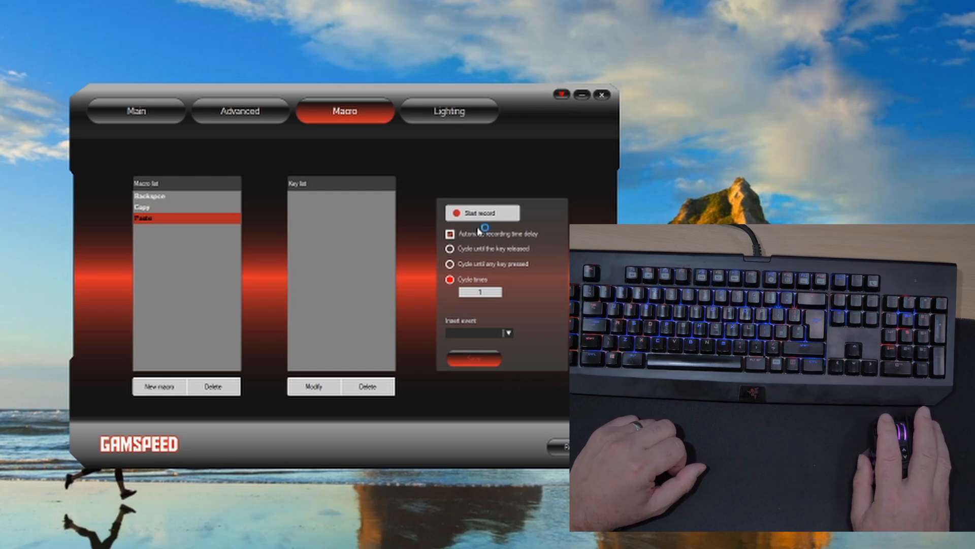
left_click(483, 213)
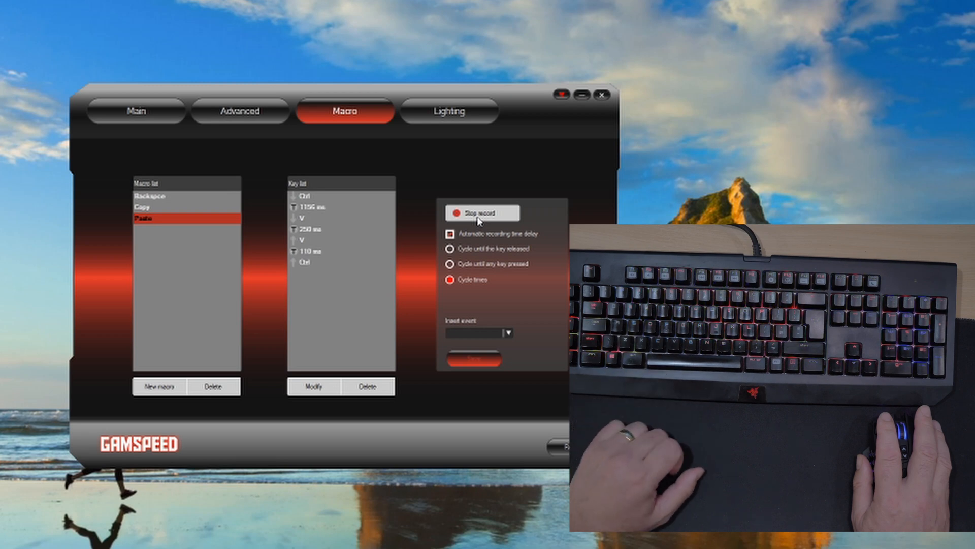
left_click(482, 212)
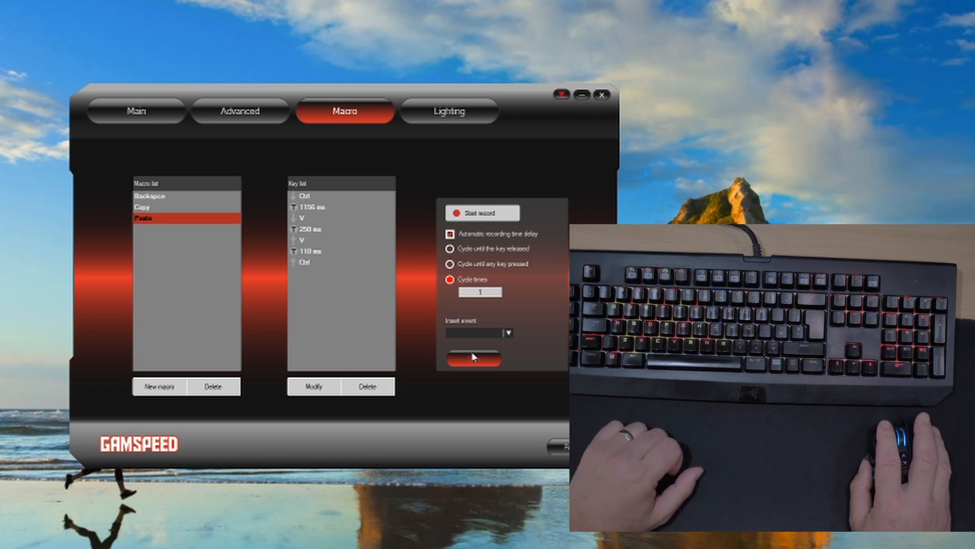
left_click(473, 357)
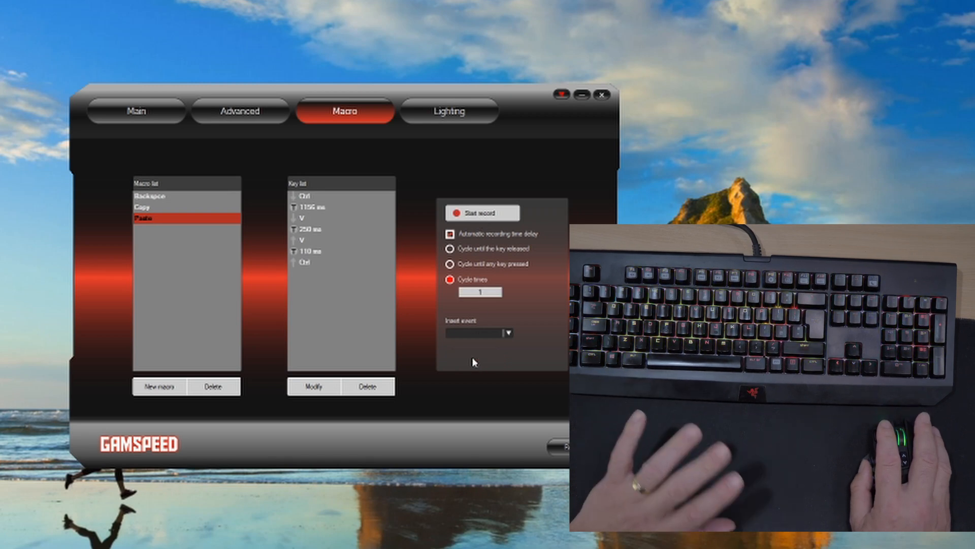
mouse_move(540, 416)
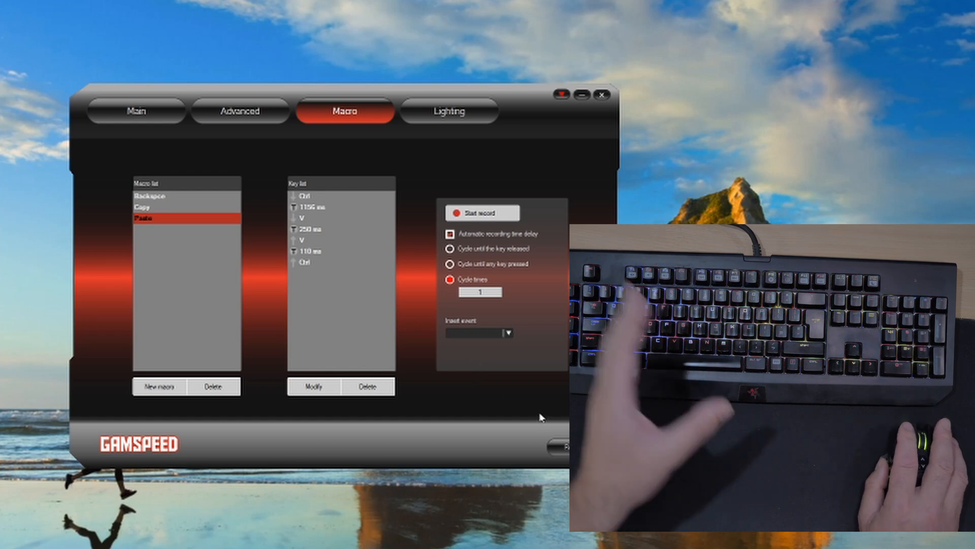
On the Main tab, replace button 13's Fire key with the Backspace macro
left_click(137, 111)
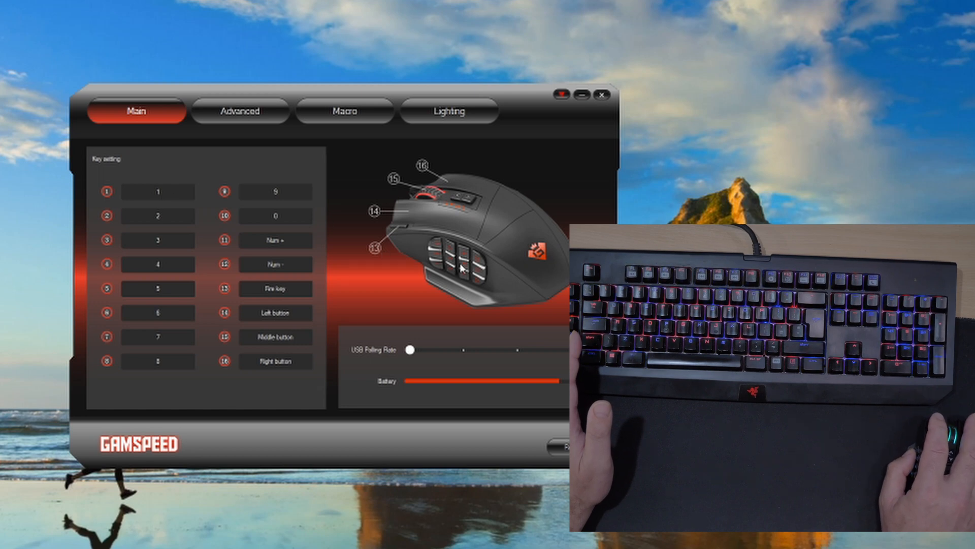
mouse_move(387, 254)
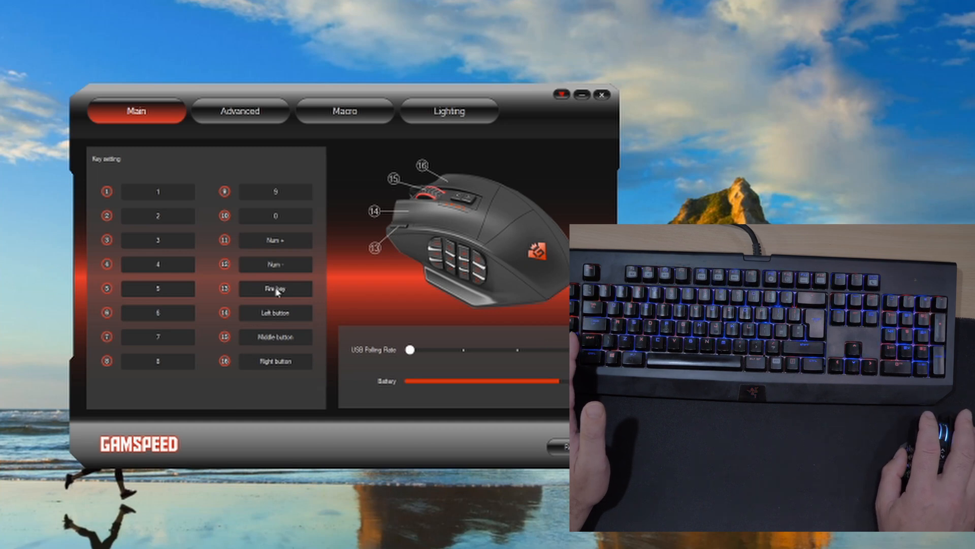
left_click(275, 288)
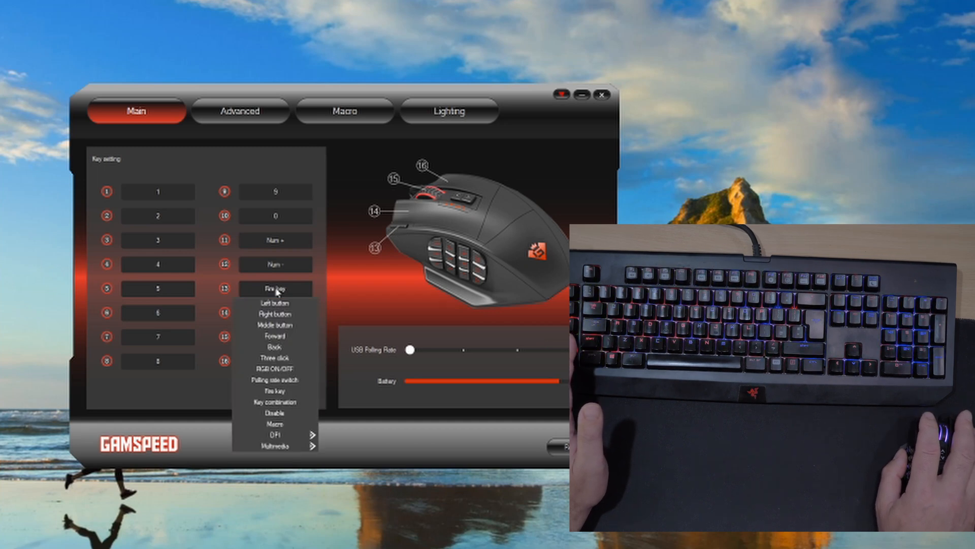
mouse_move(274, 423)
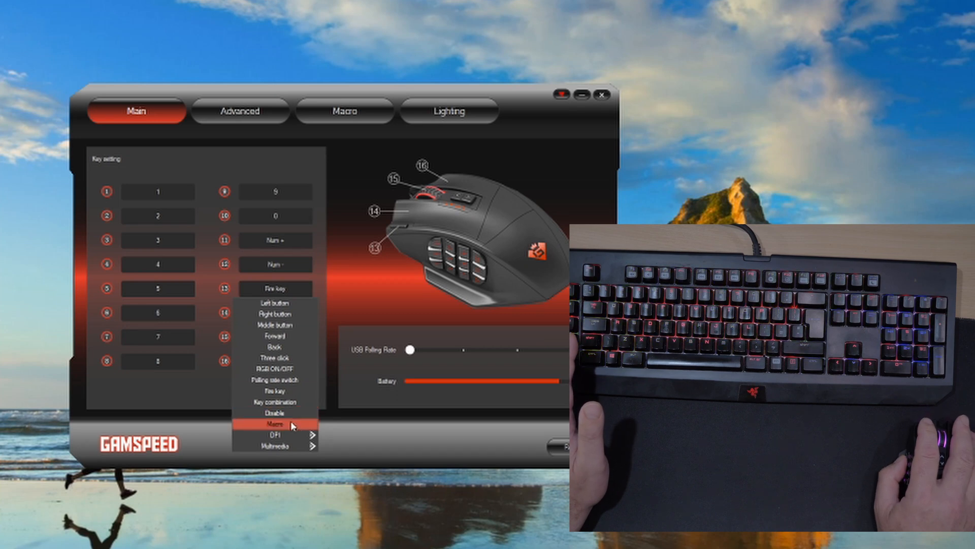
left_click(272, 424)
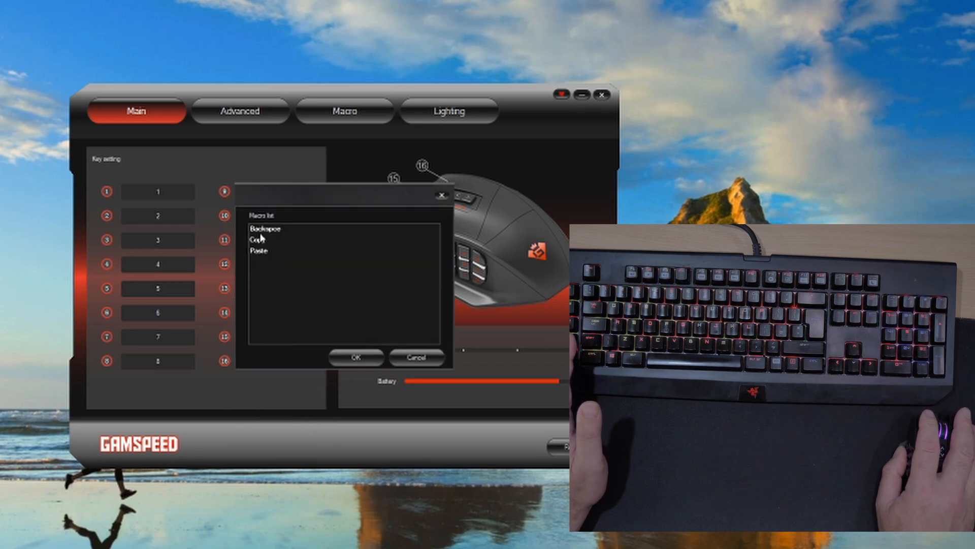
left_click(264, 229)
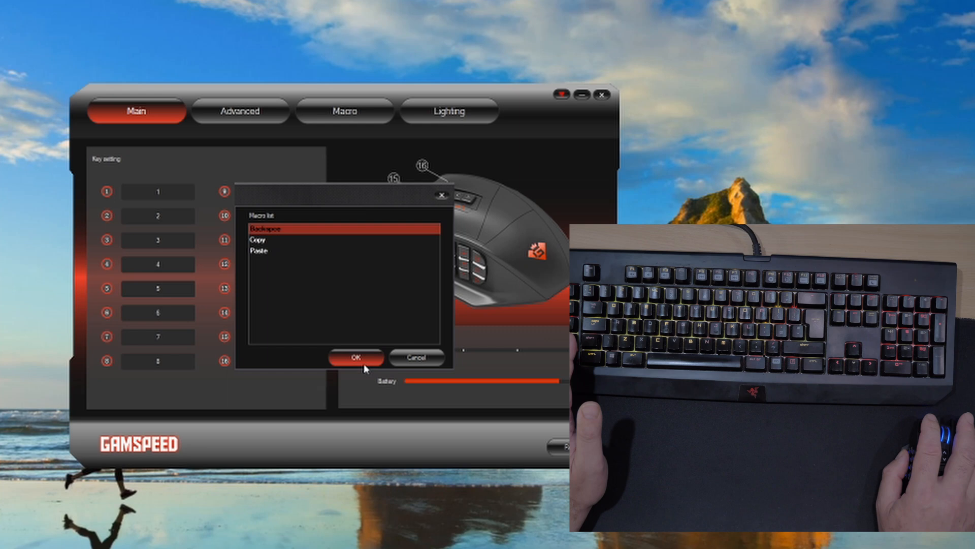
left_click(355, 358)
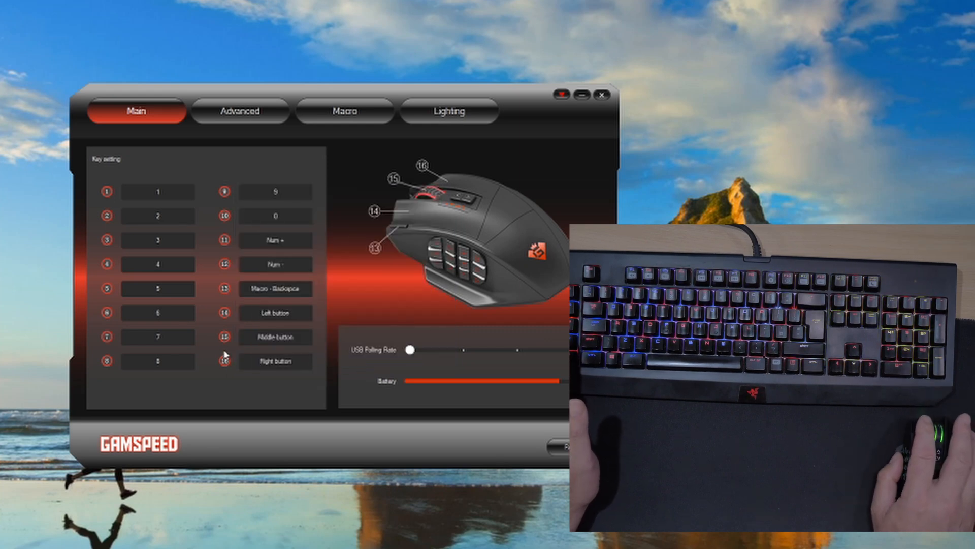
left_click(157, 191)
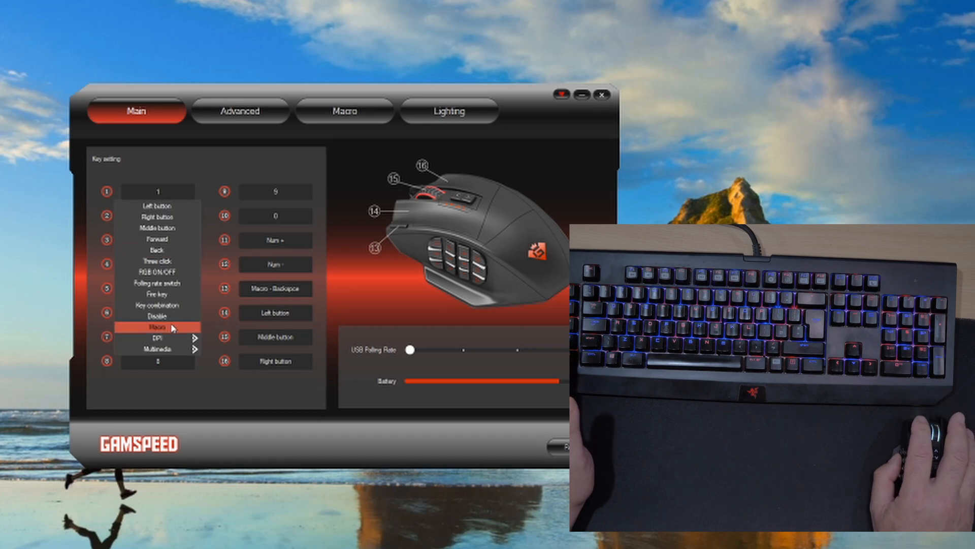
Set button 1 to the Copy macro and button 2 to the Paste macro
left_click(157, 326)
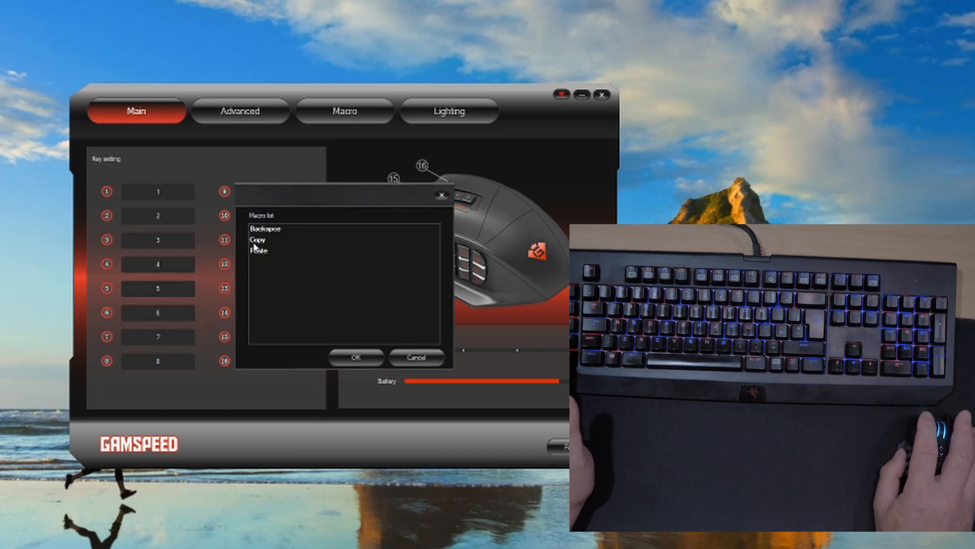
left_click(258, 239)
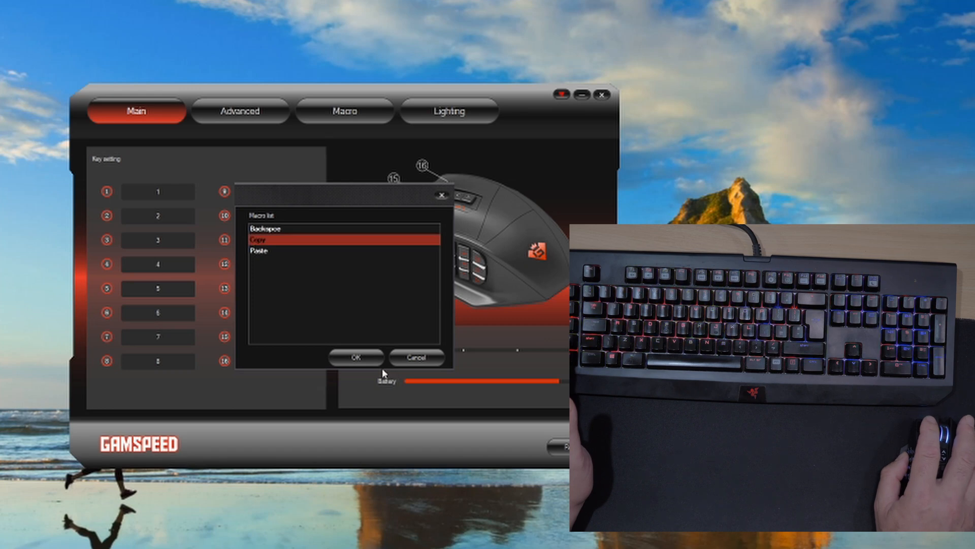
left_click(356, 358)
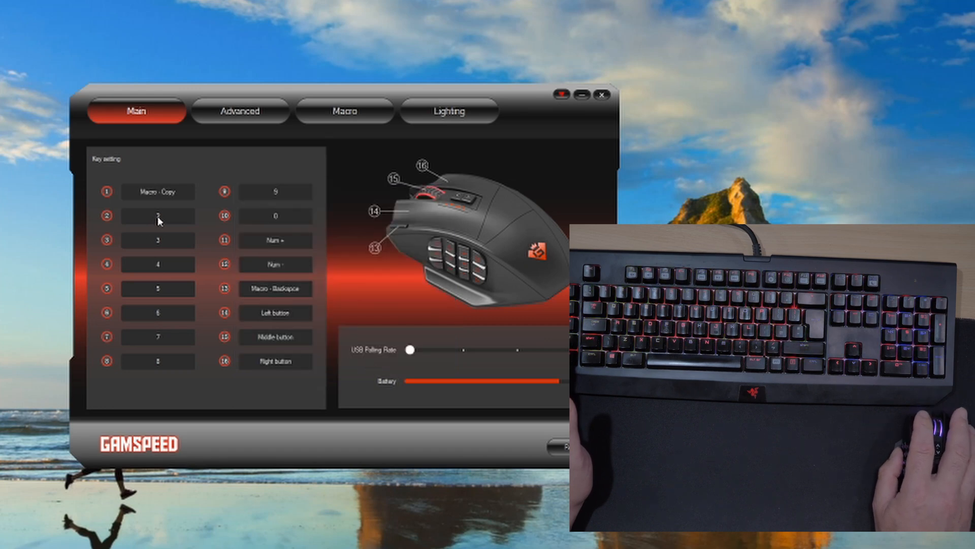
mouse_move(163, 353)
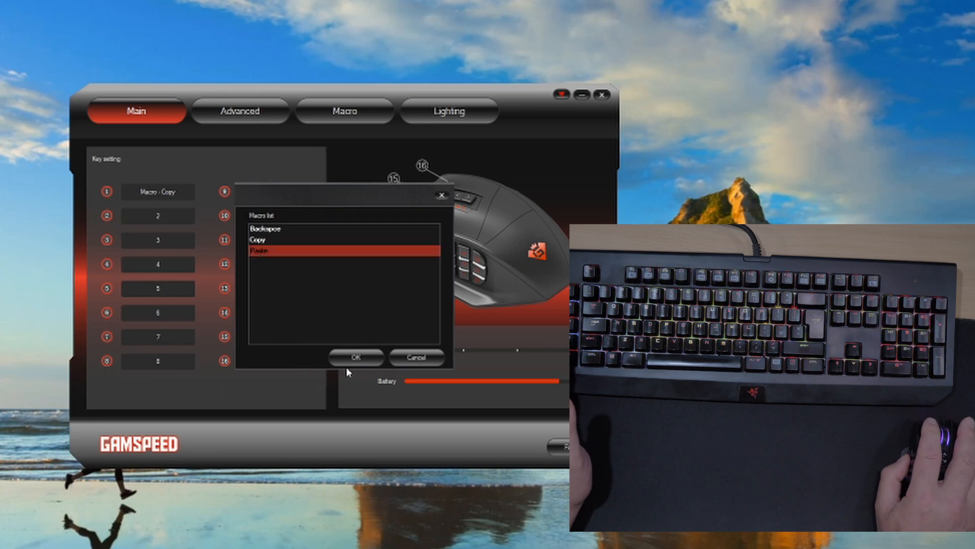
left_click(355, 358)
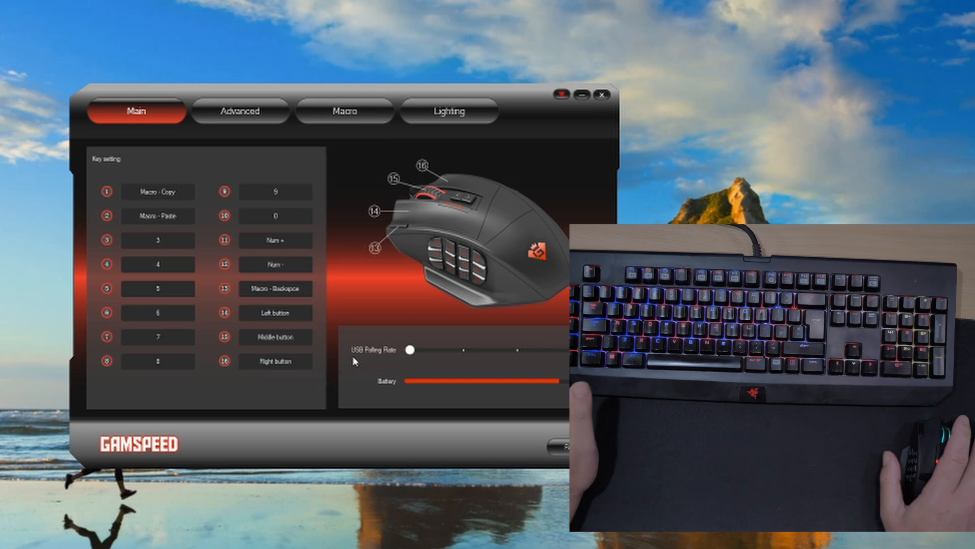
mouse_move(316, 333)
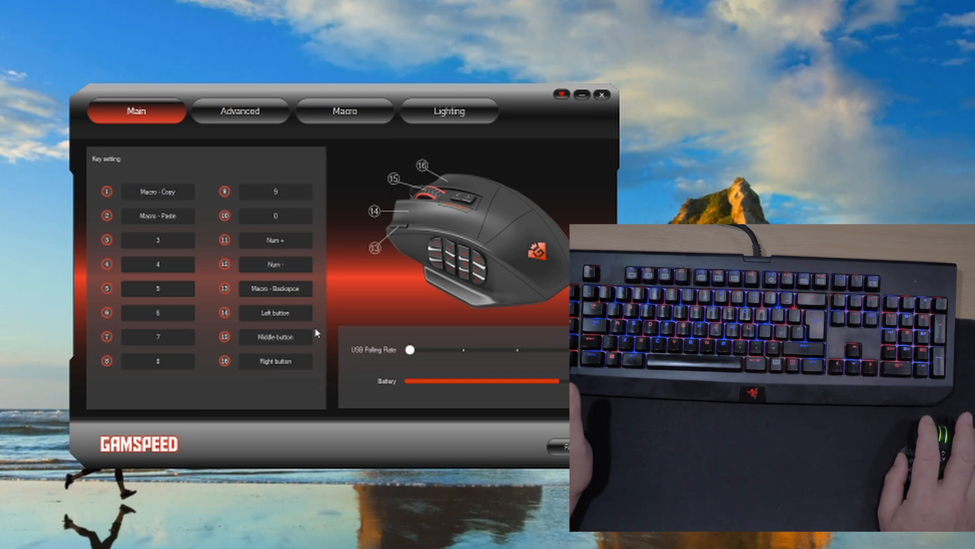
mouse_move(286, 342)
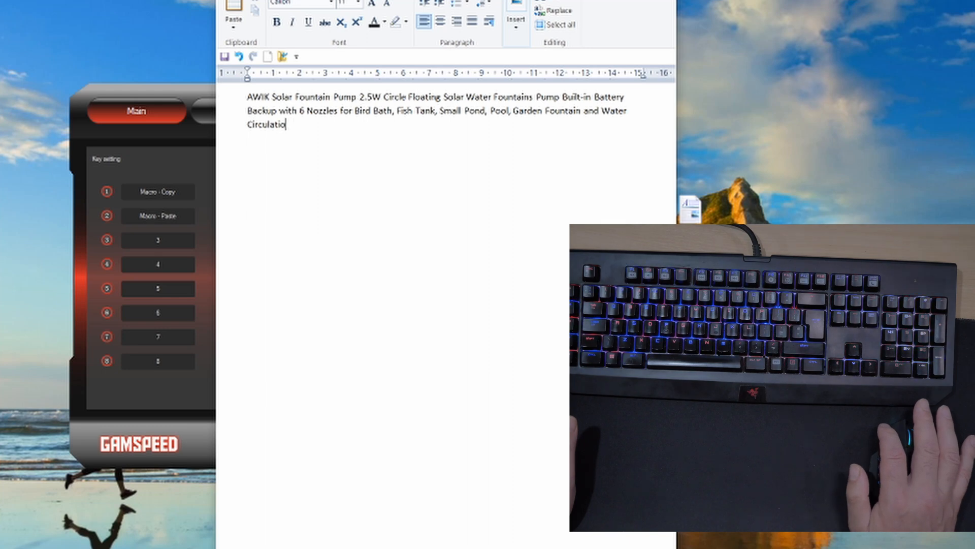
Erase the solar fountain pump description with repeated Backspace presses, clearing the remainder at the end
key("Backspace")
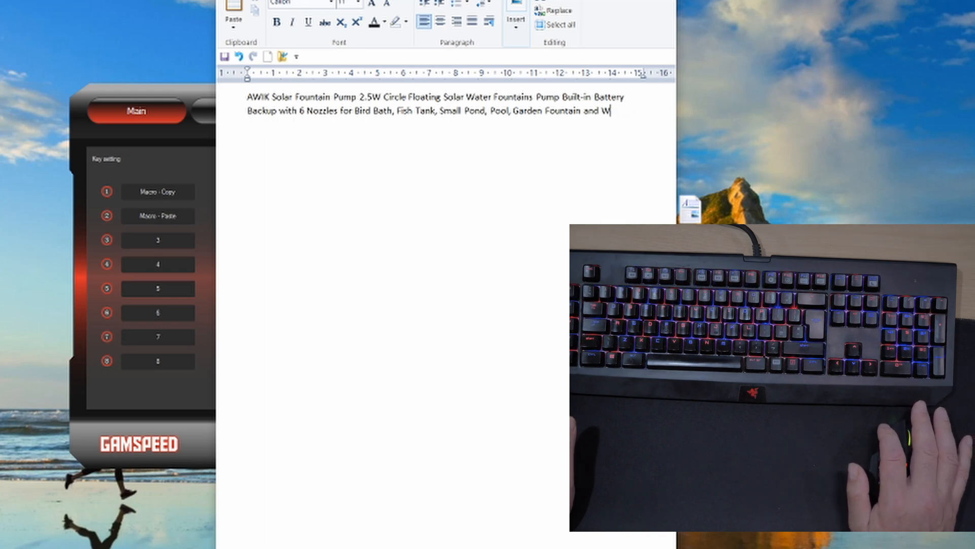
key("backspace")
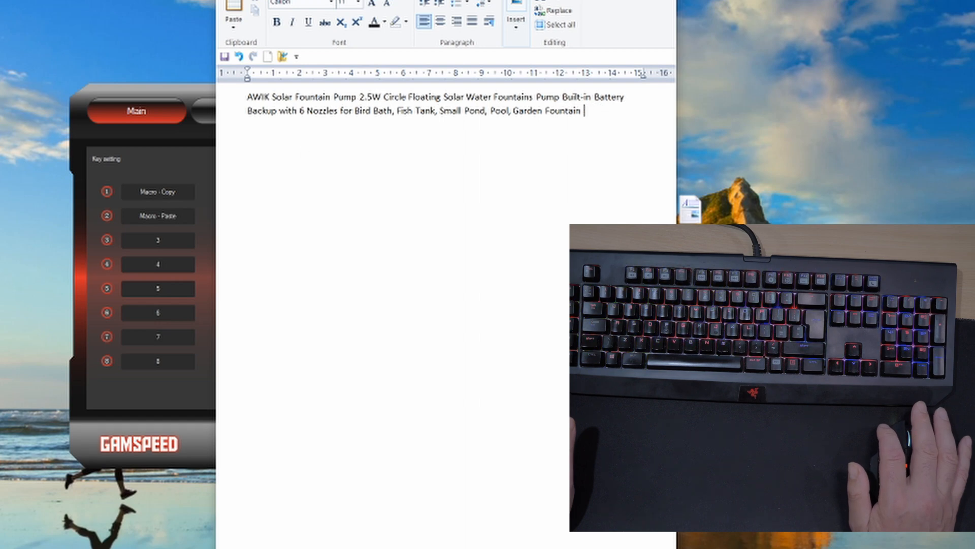
key("backspace")
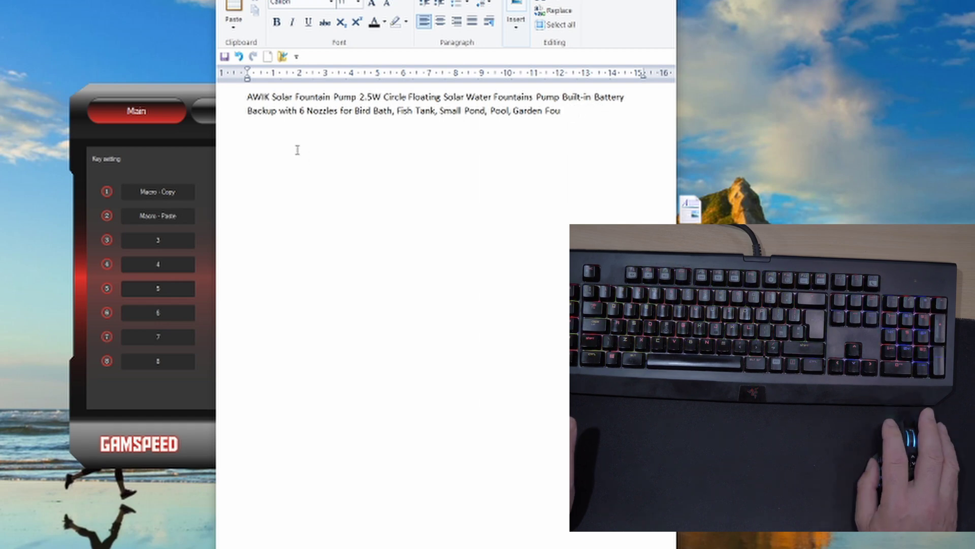
key("Backspace")
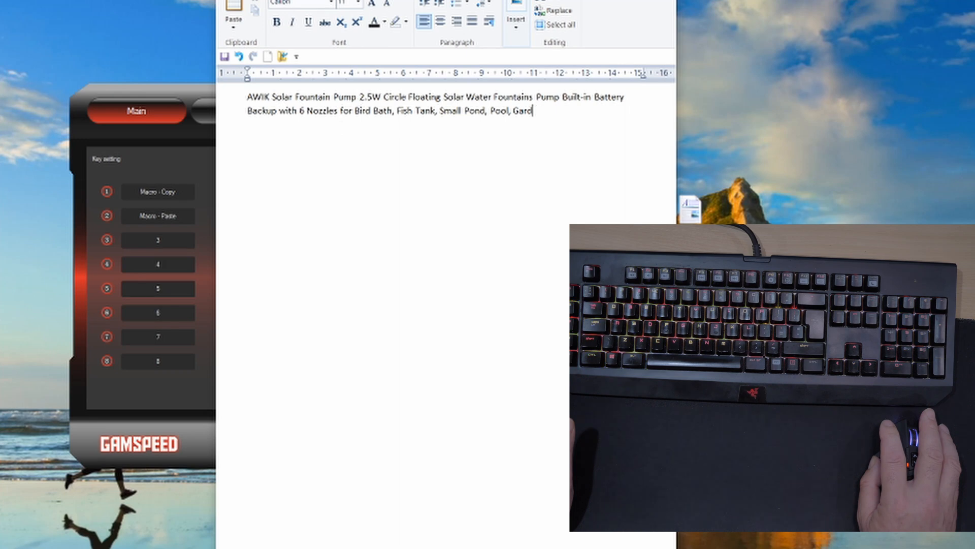
key("backspace")
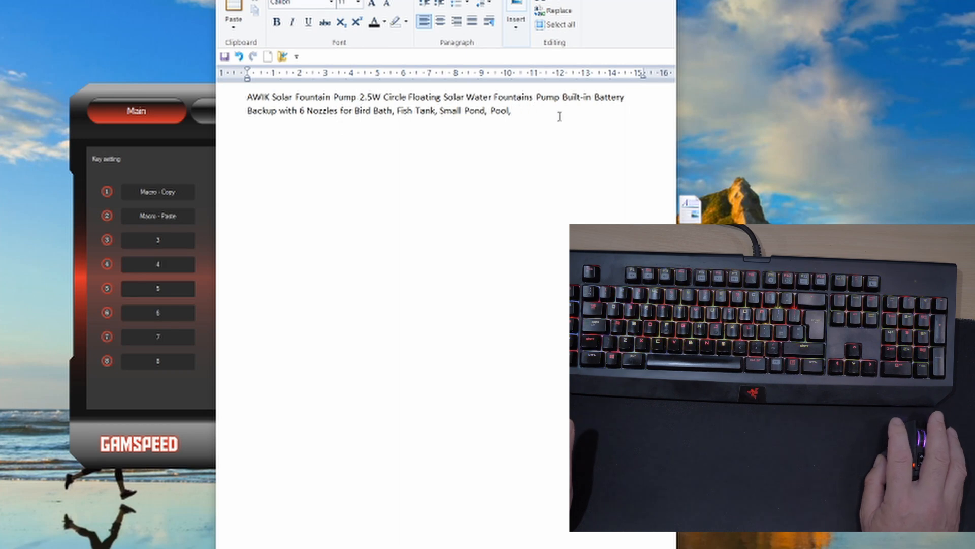
key("ctrl+a")
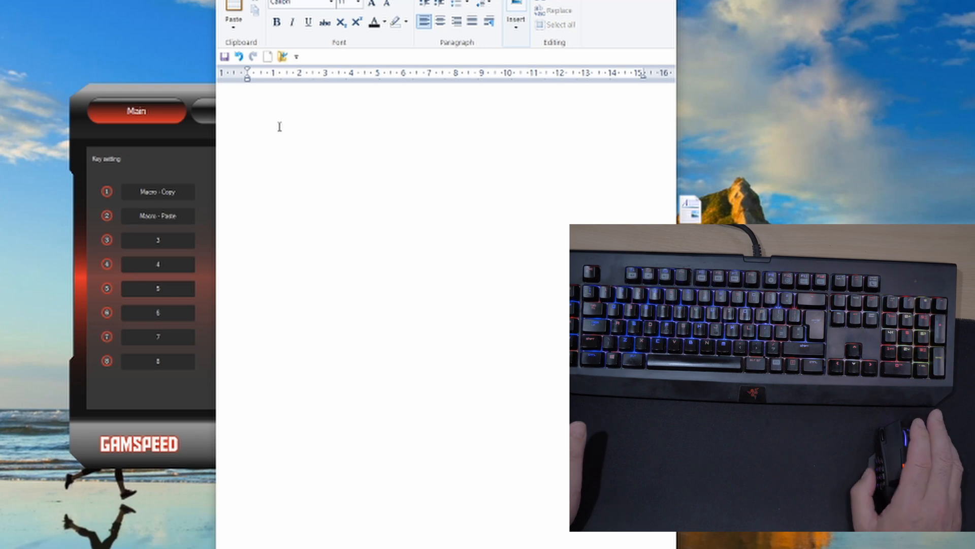
Re-paste and trim the description, then close WordPad without saving
left_click(248, 96)
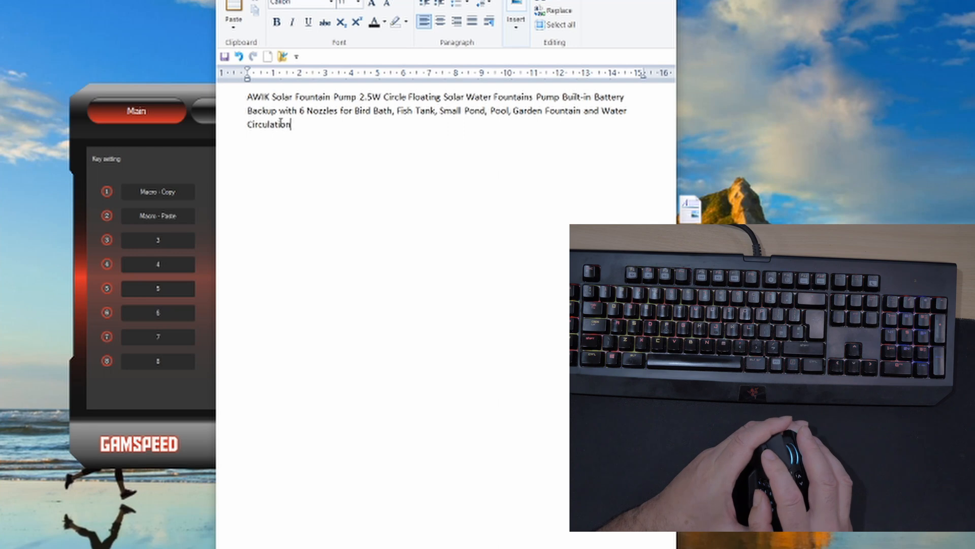
key("backspace")
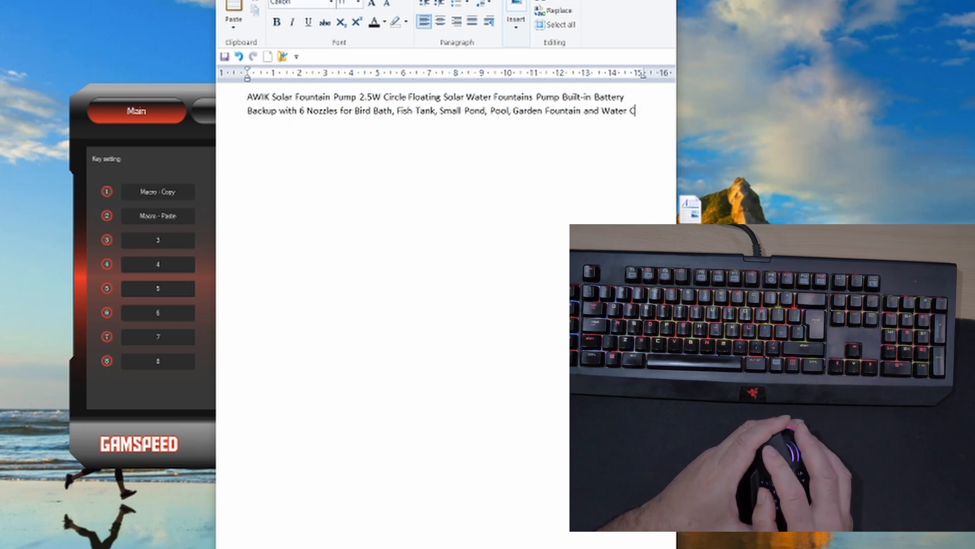
right_click(281, 128)
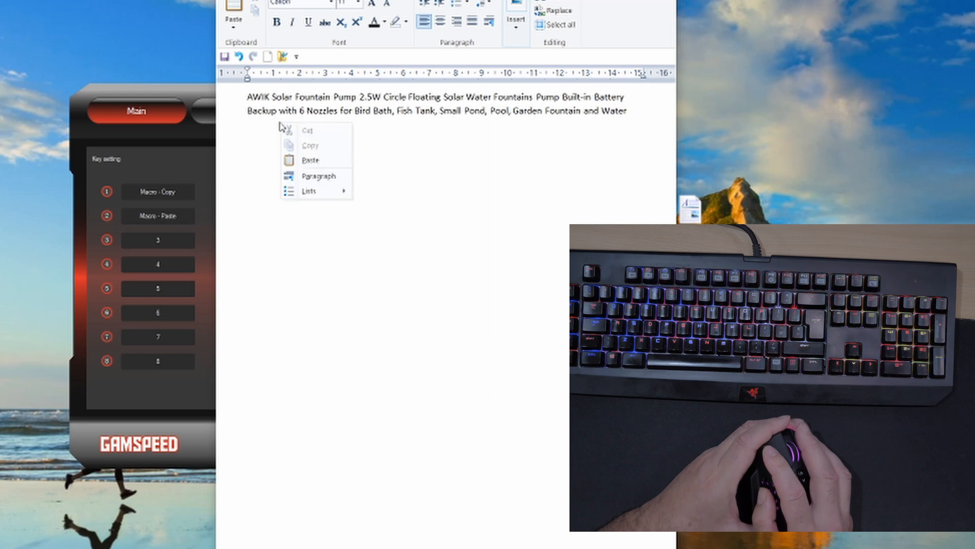
mouse_move(544, 123)
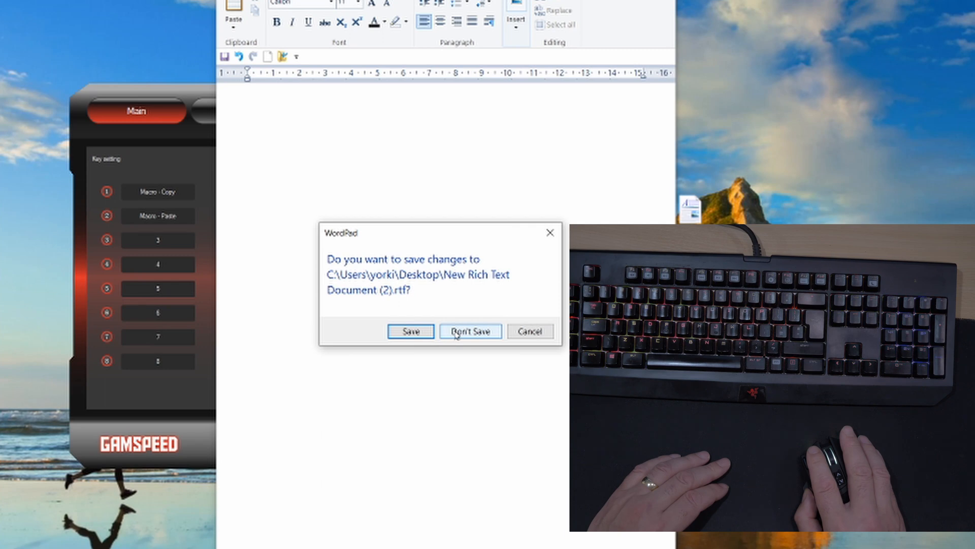
left_click(469, 331)
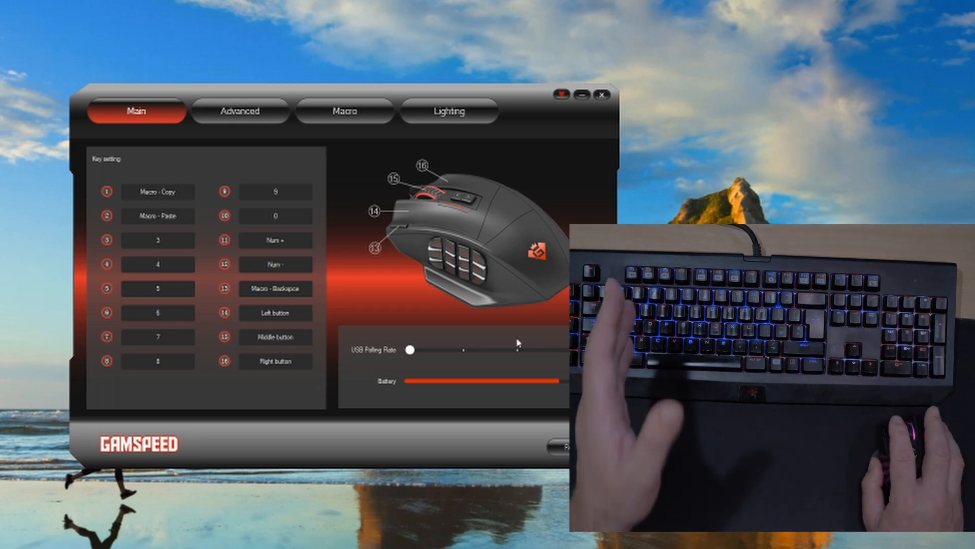
Go through the Advanced tab to the Macro tab listing Paste's recorded keys
left_click(240, 110)
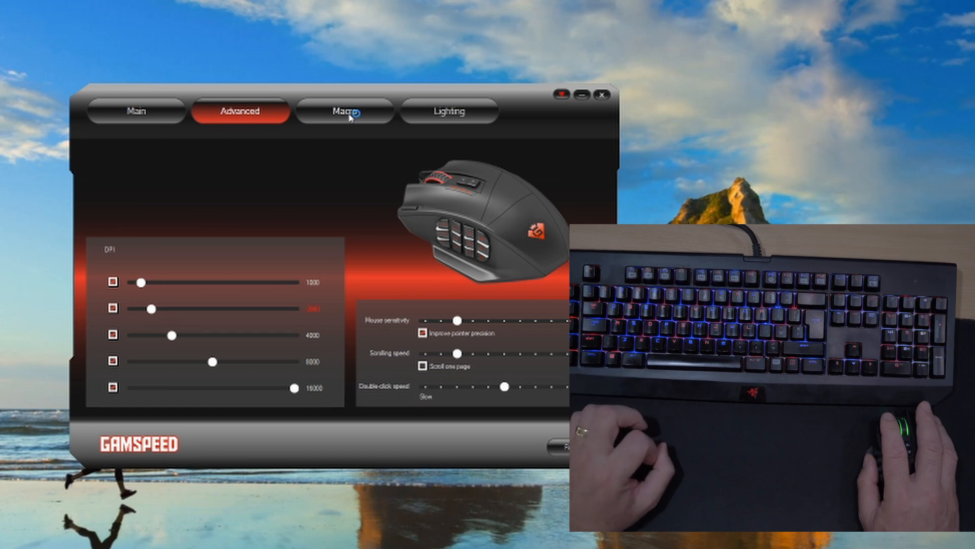
left_click(345, 111)
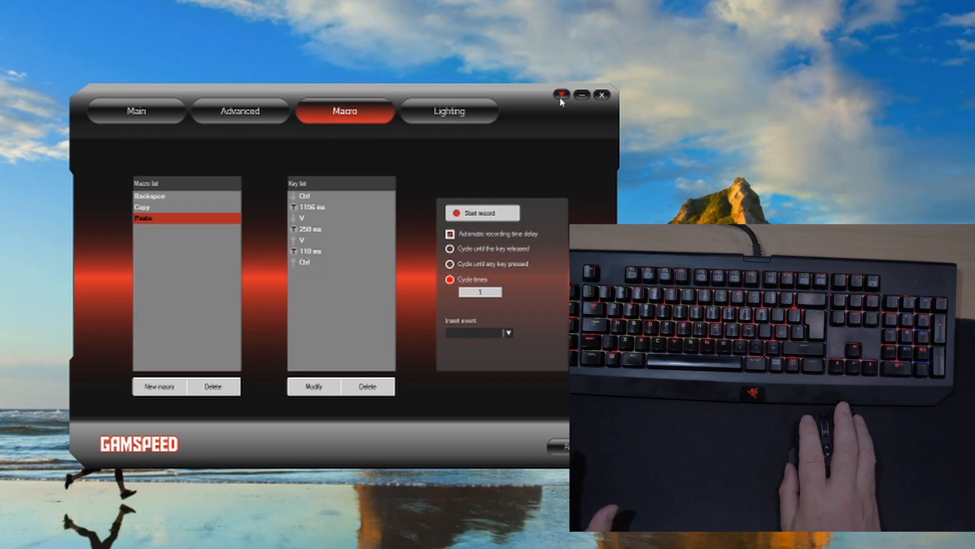
left_click(563, 94)
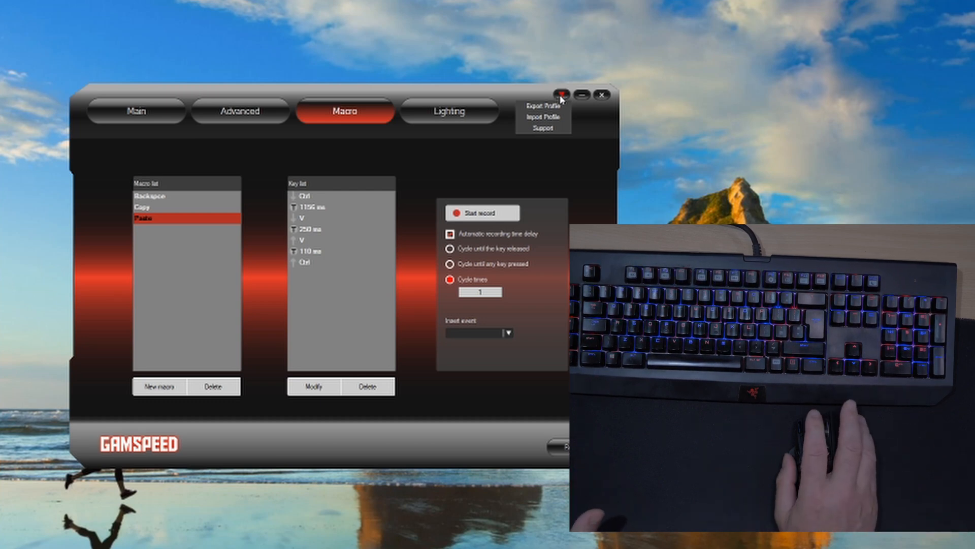
left_click(558, 158)
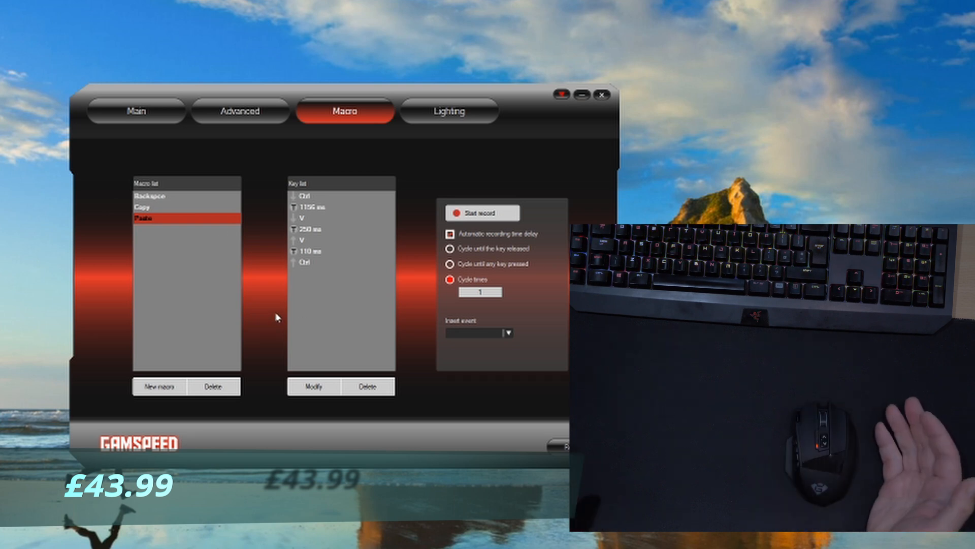
mouse_move(294, 274)
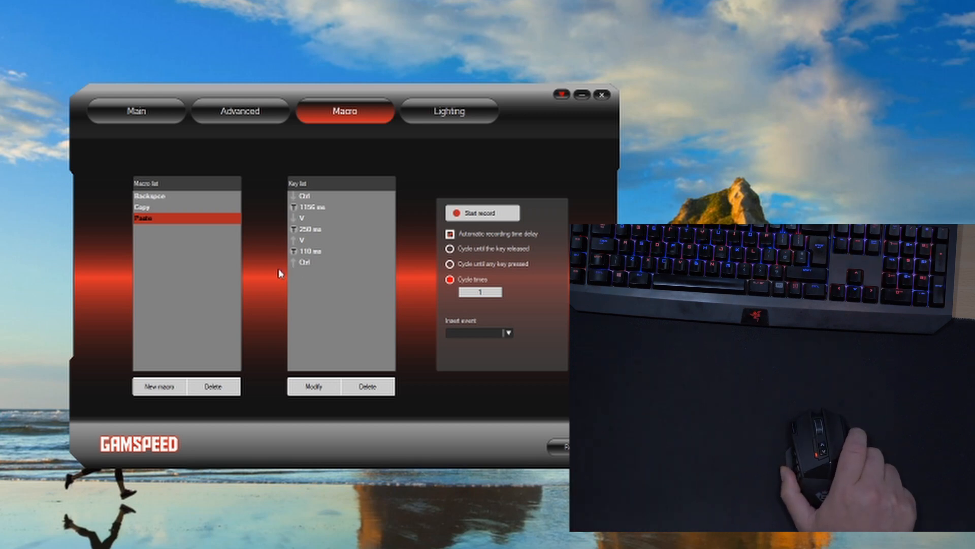
mouse_move(270, 260)
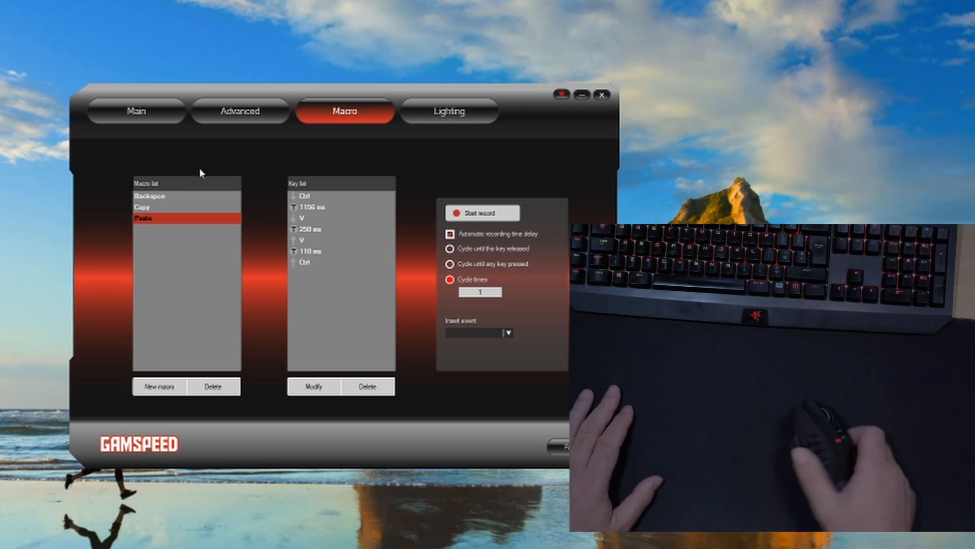
mouse_move(166, 136)
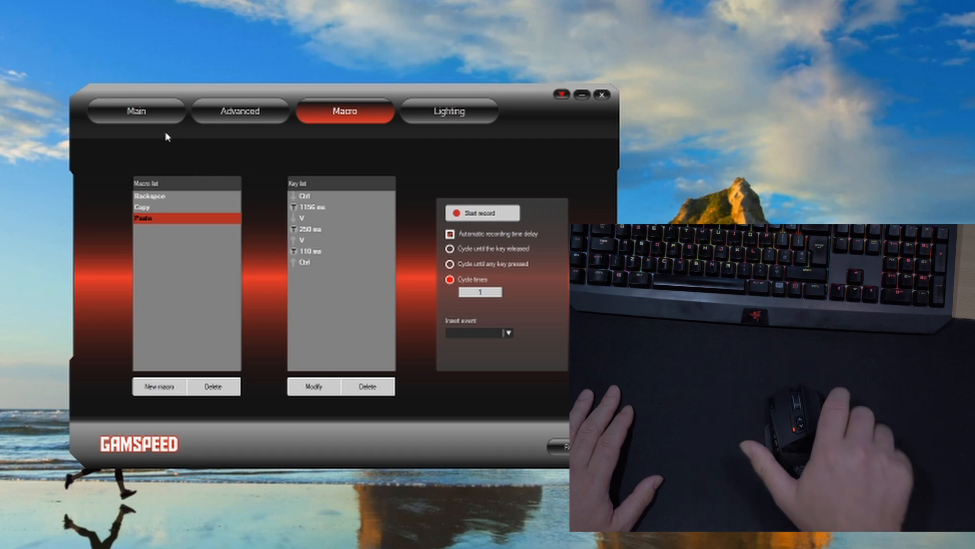